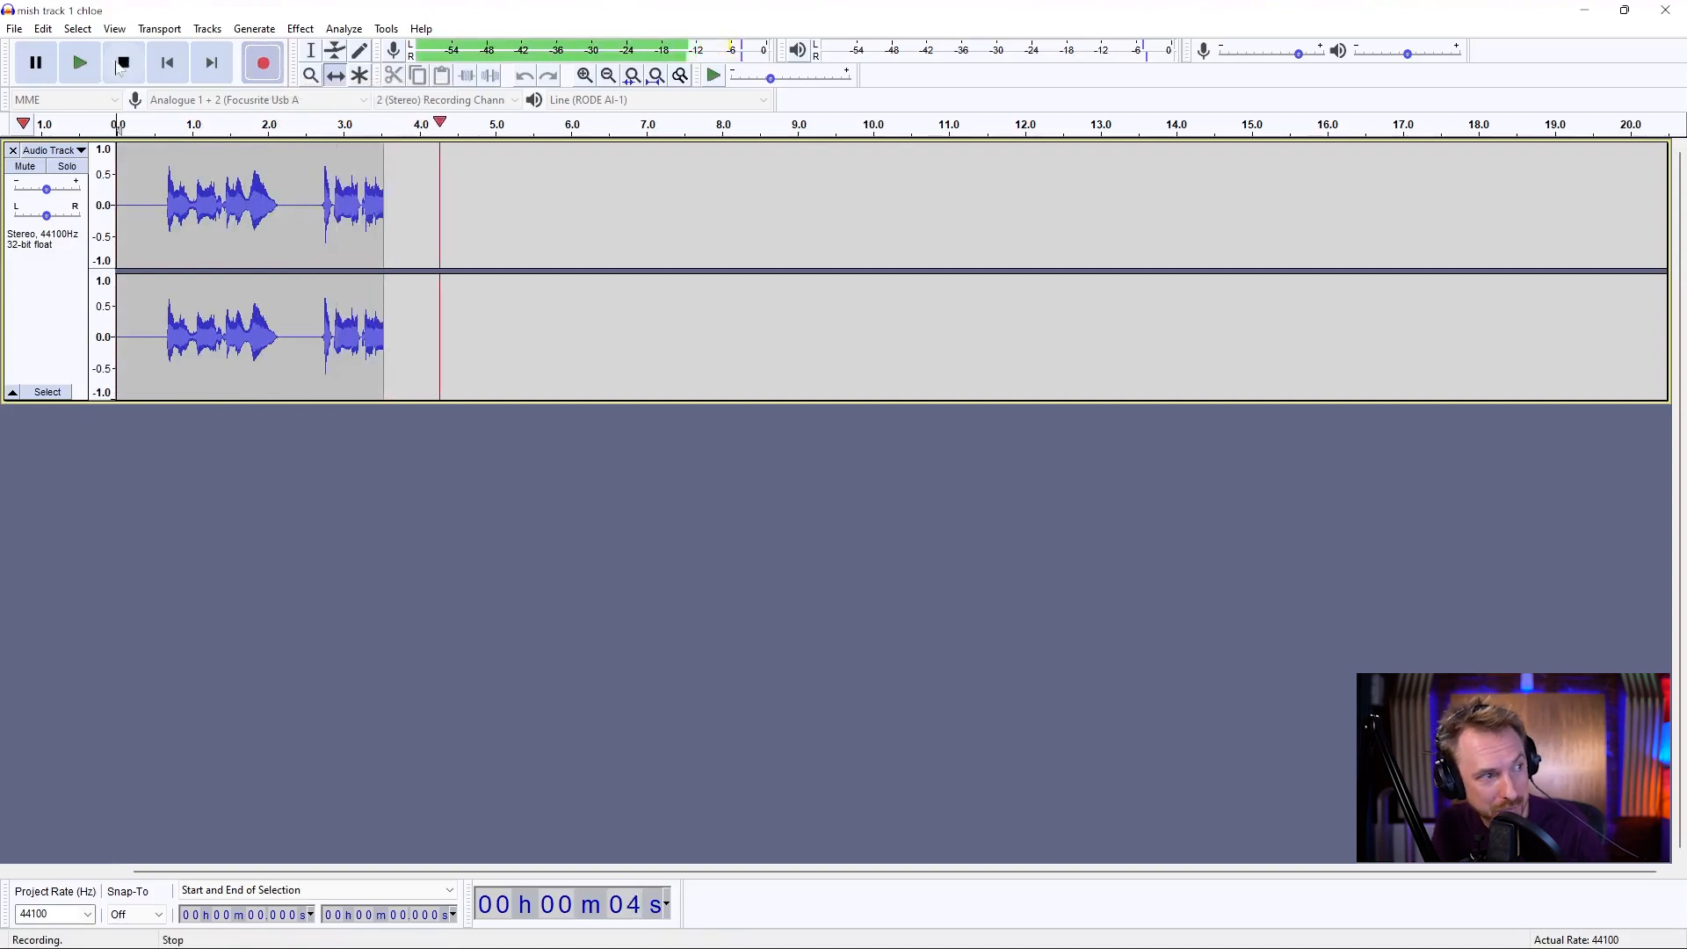
Stop recording the roughly 4.5-second vocal take and bring up the available effects
{"action": "left_click", "coordinate": [121, 63]}
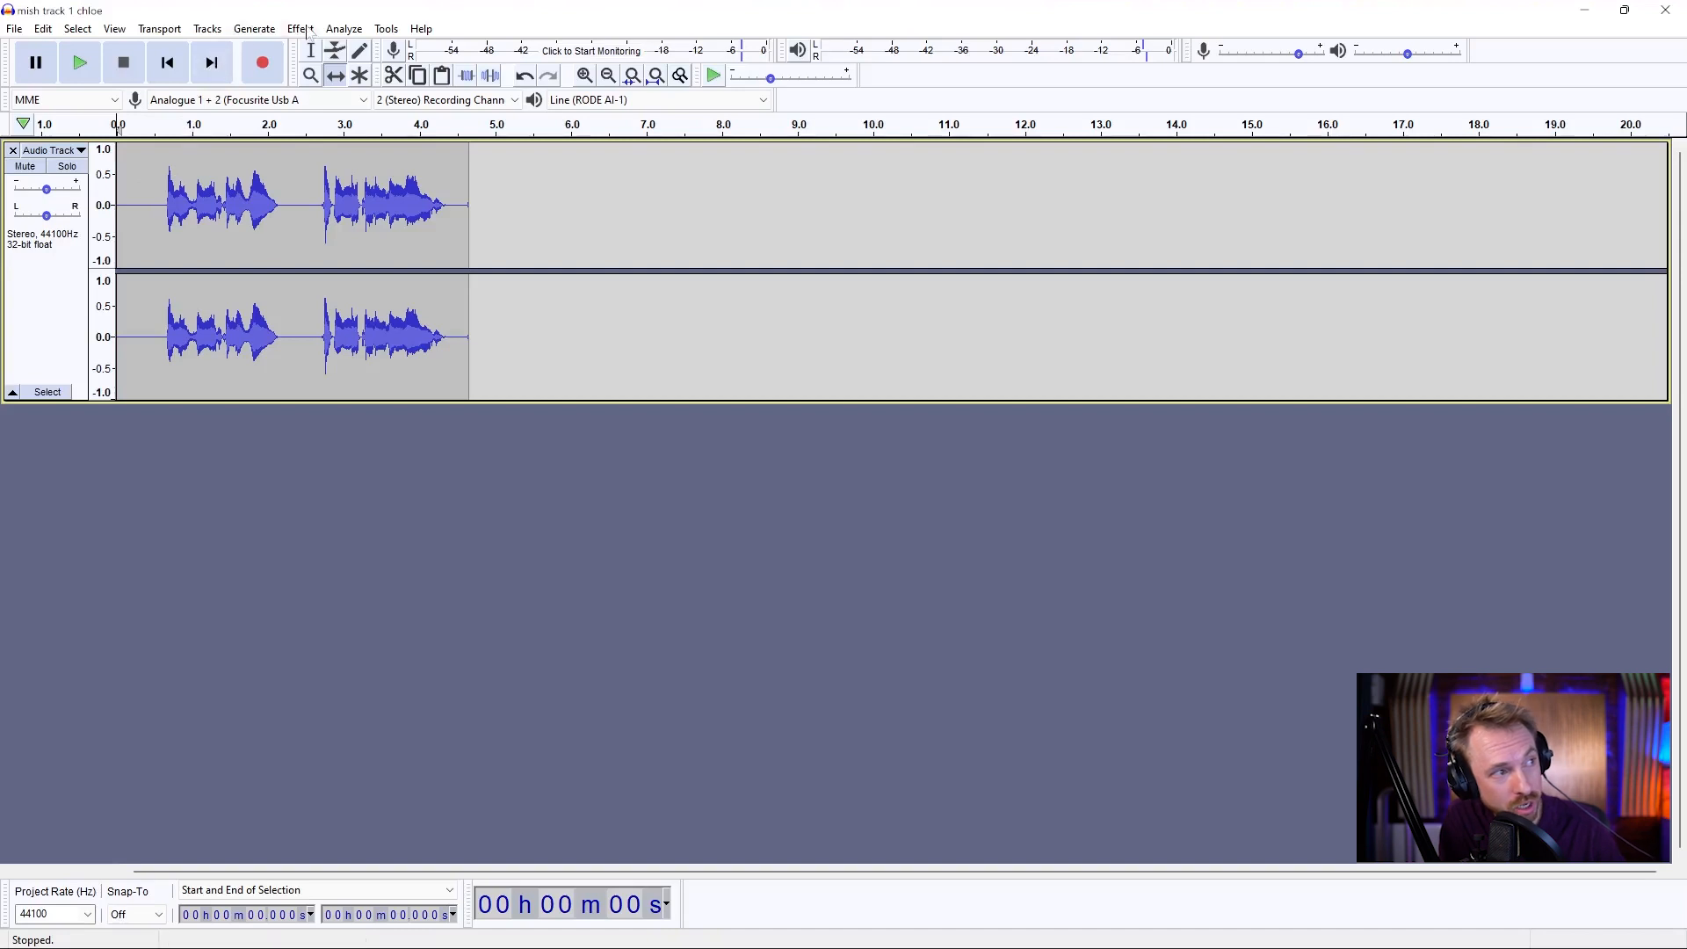
{"action": "left_click", "coordinate": [300, 28]}
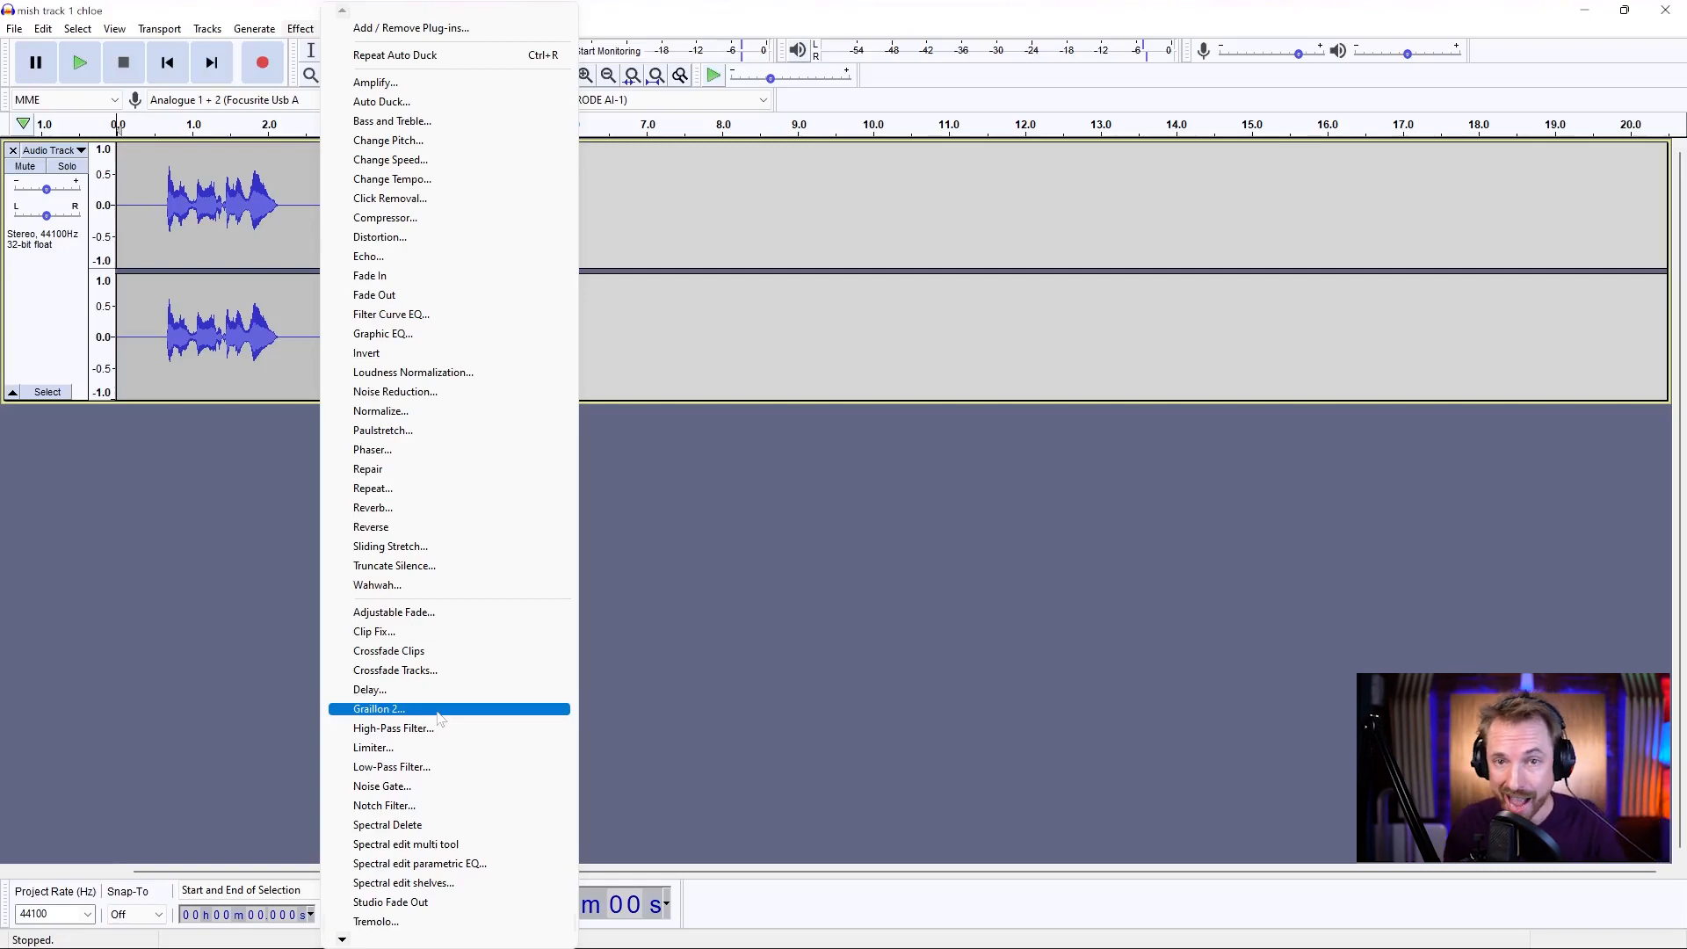
Load Graillon 2 auto-tune with default settings and preview the vocal through it once
{"action": "left_click", "coordinate": [377, 708]}
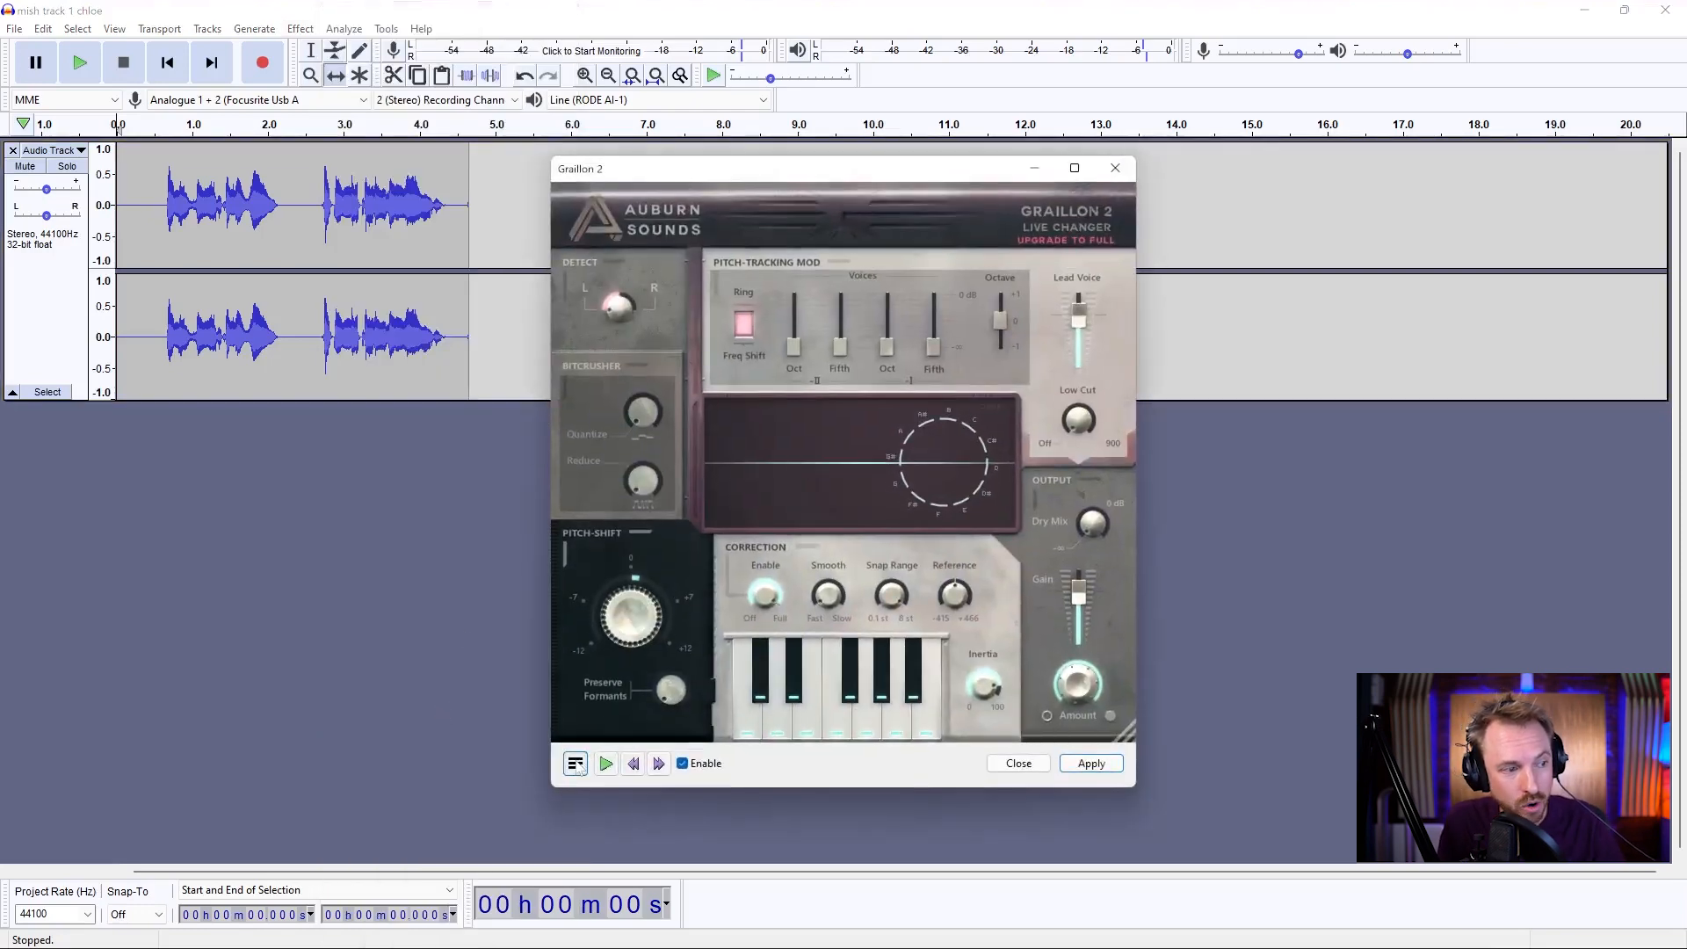
{"action": "left_click", "coordinate": [575, 763]}
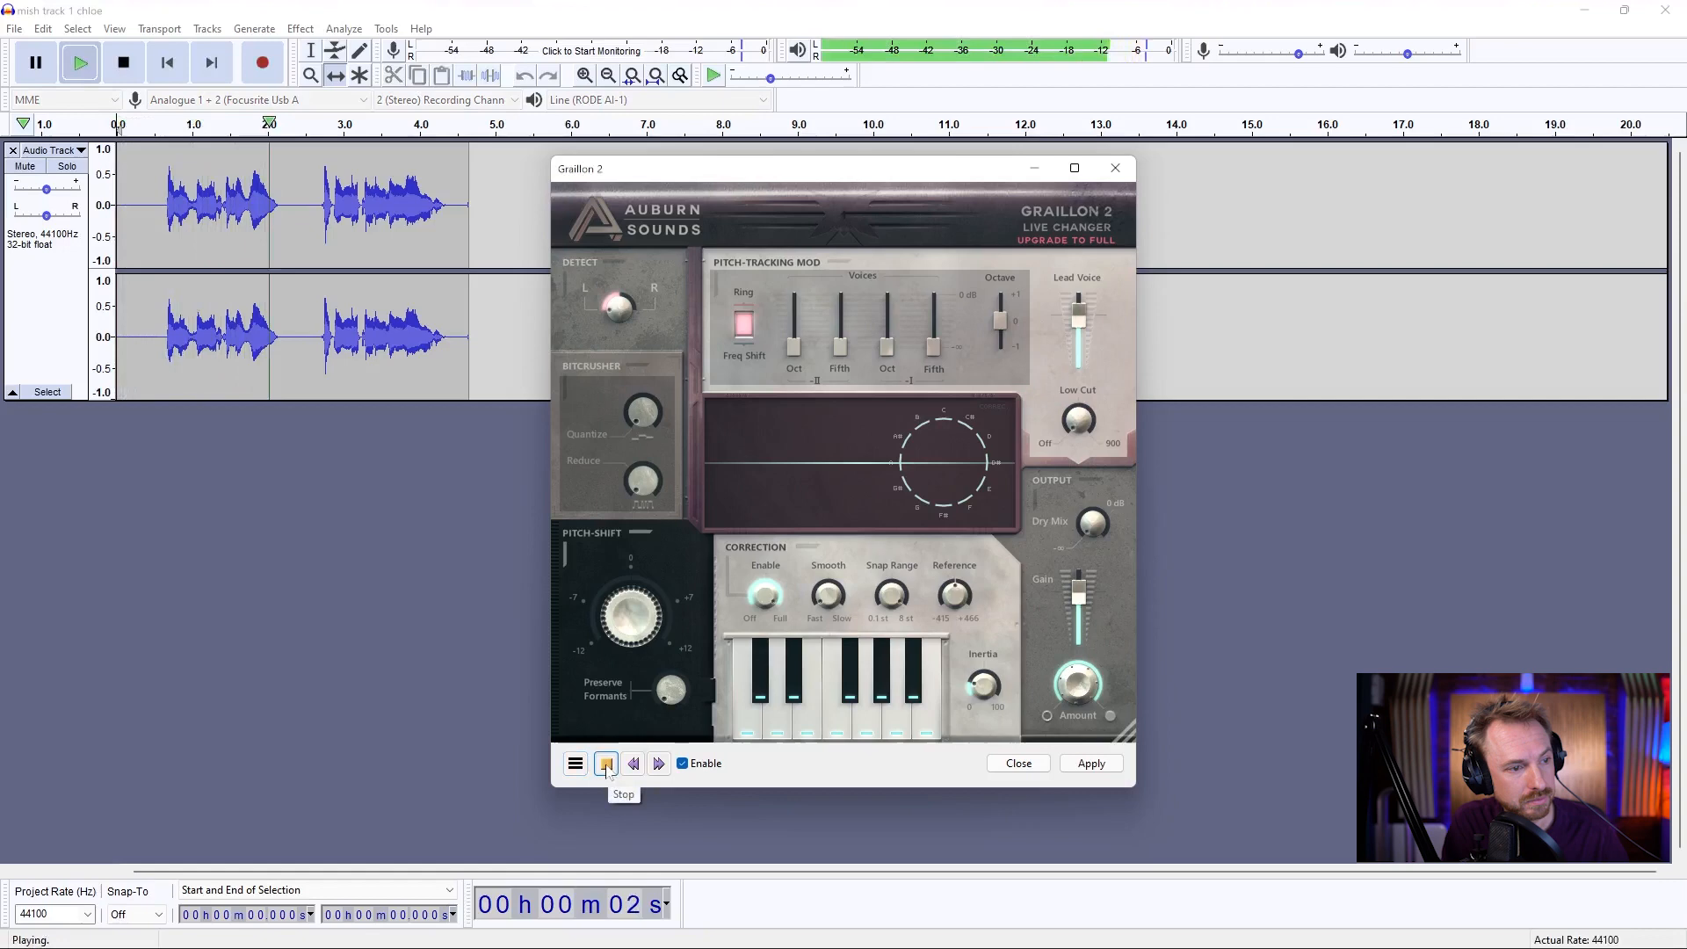
{"action": "left_click", "coordinate": [606, 763]}
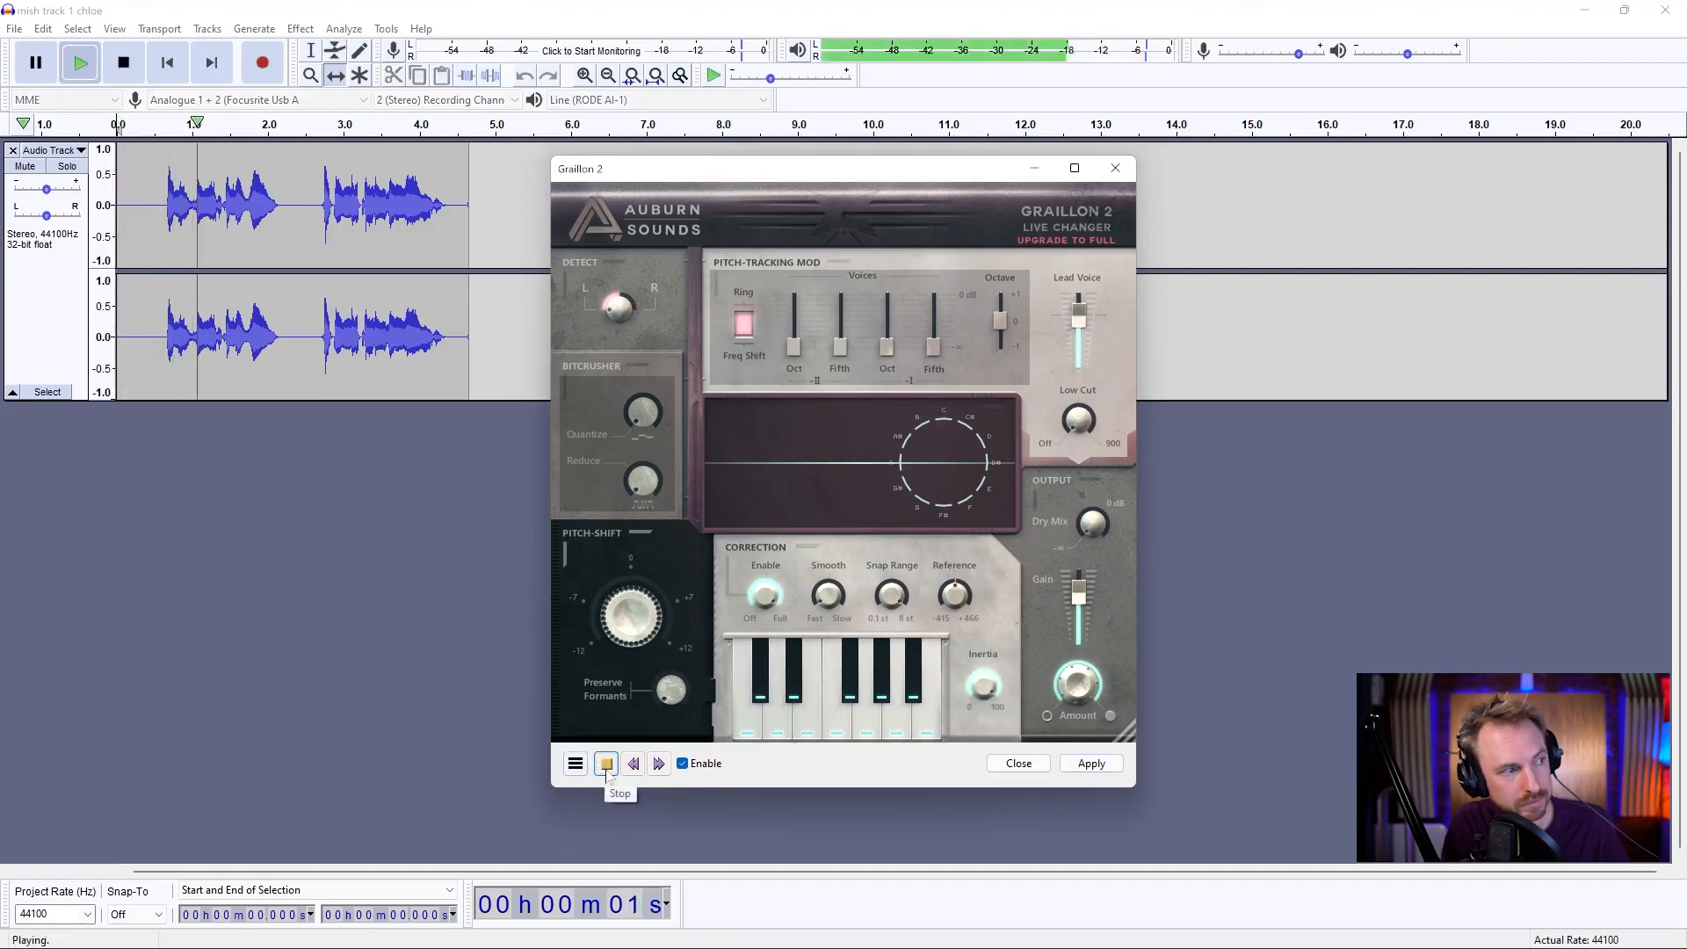
{"action": "left_click", "coordinate": [606, 764]}
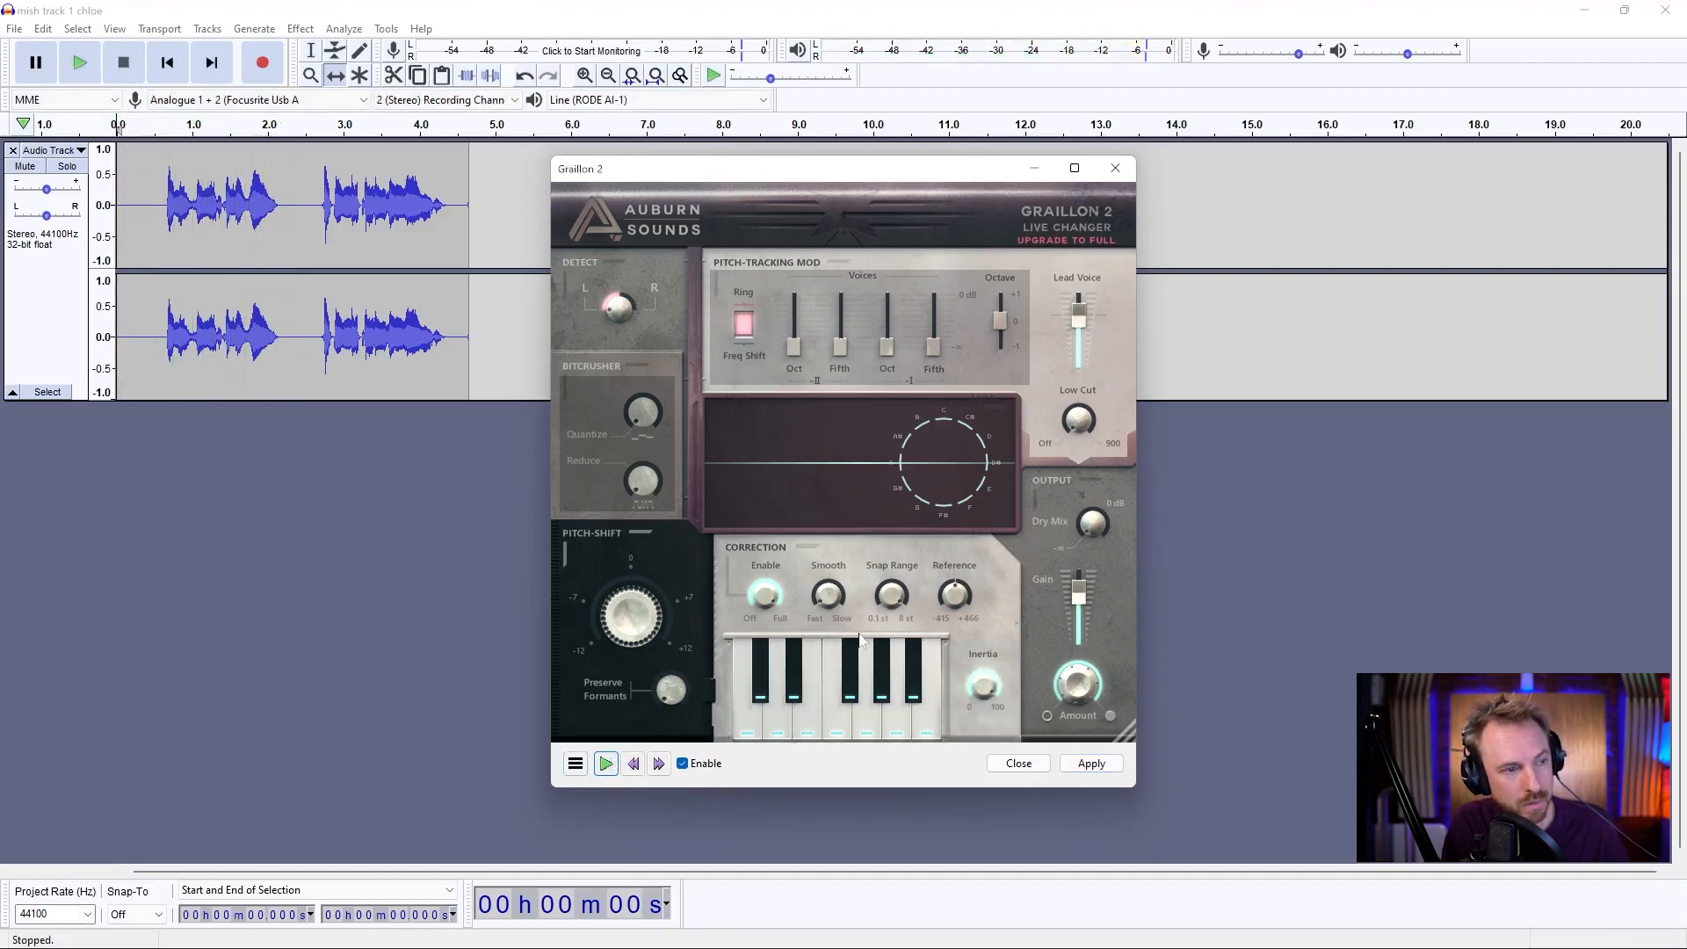
{"action": "mouse_move", "coordinate": [151, 188]}
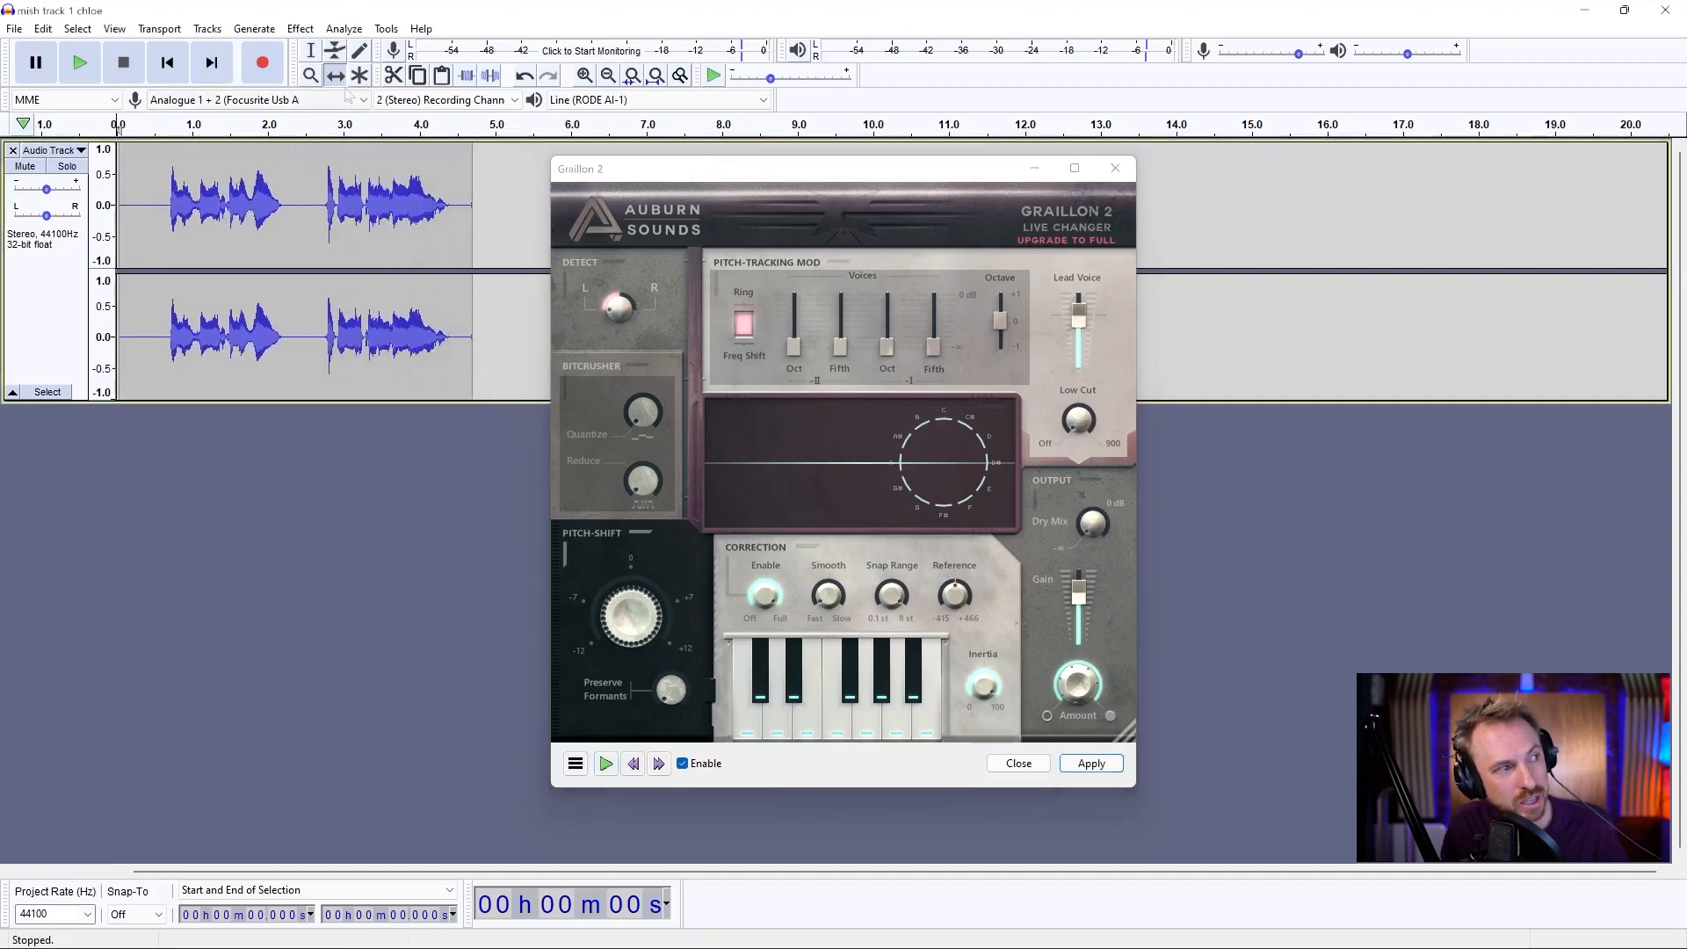
Select the vocal from about 0.7 s to 4.6 s and preview it through Graillon 2
{"action": "left_click_drag", "start_coordinate": [192, 204], "coordinate": [464, 204]}
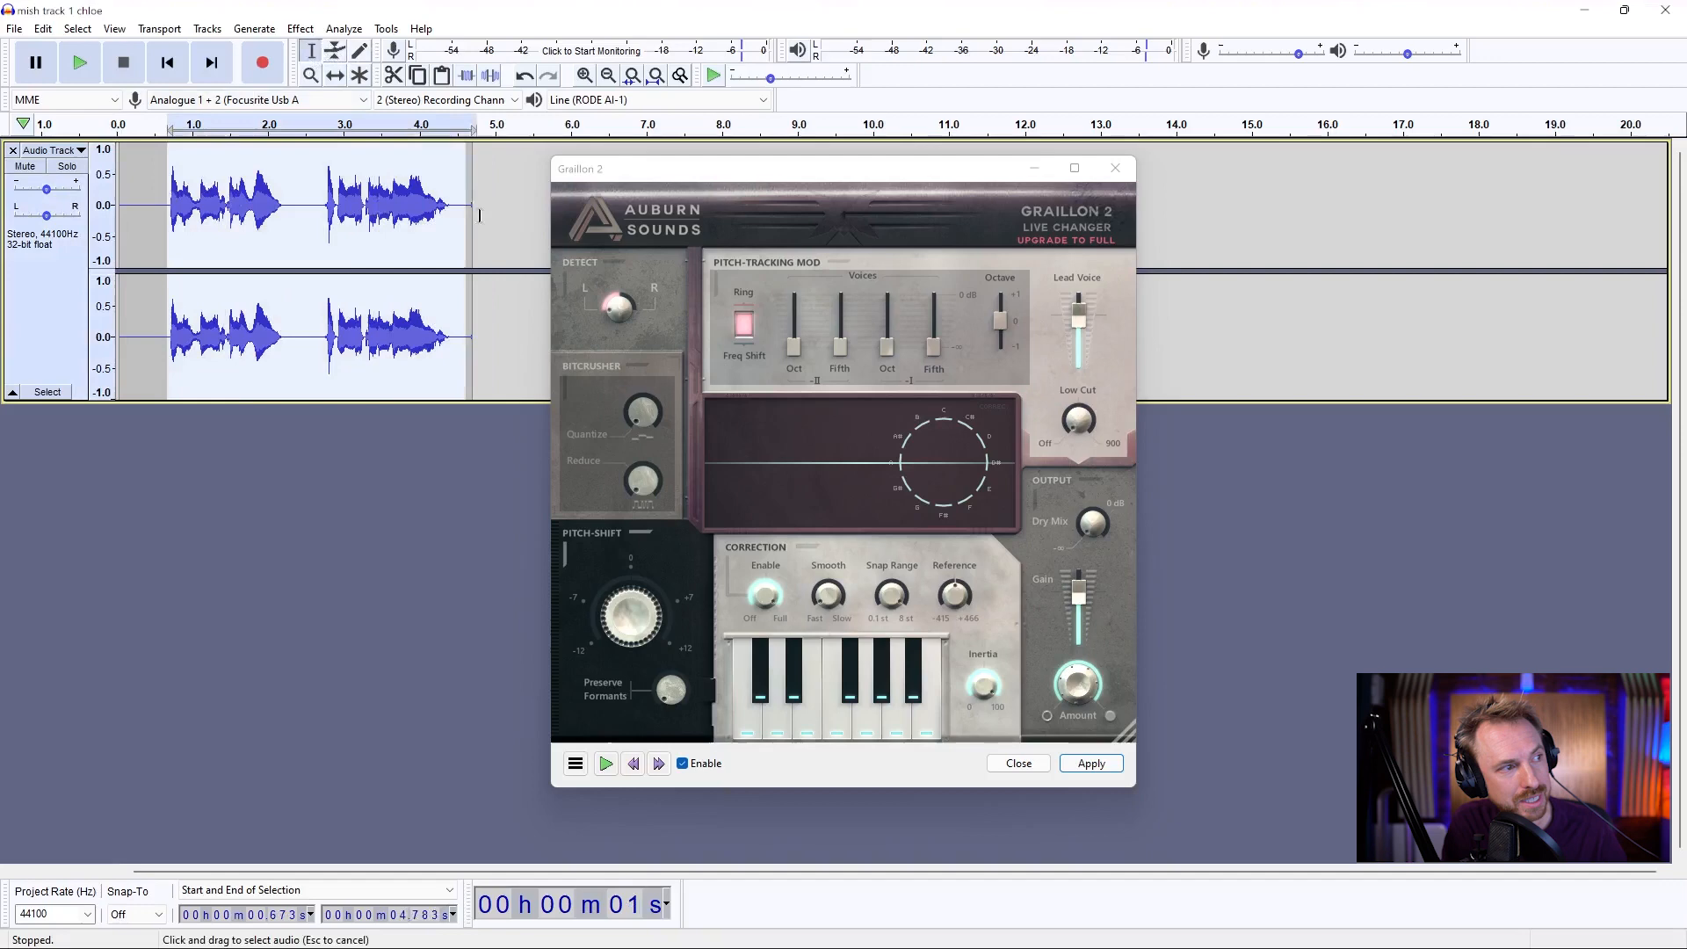
{"action": "left_click", "coordinate": [605, 763]}
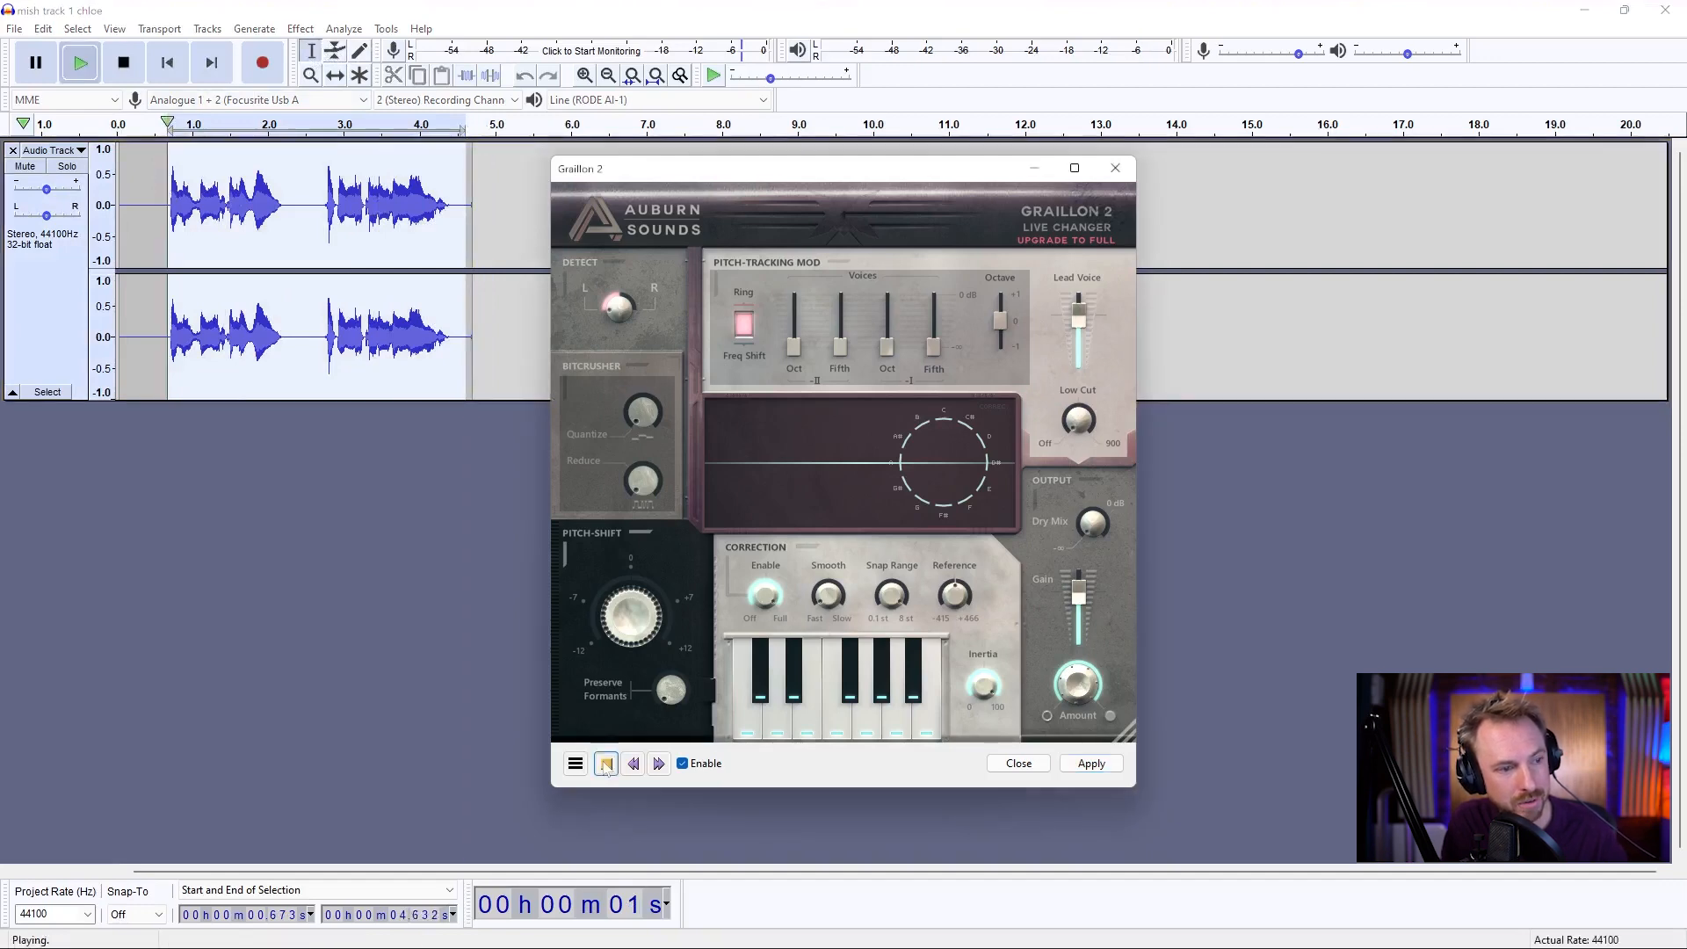
{"action": "left_click", "coordinate": [606, 764]}
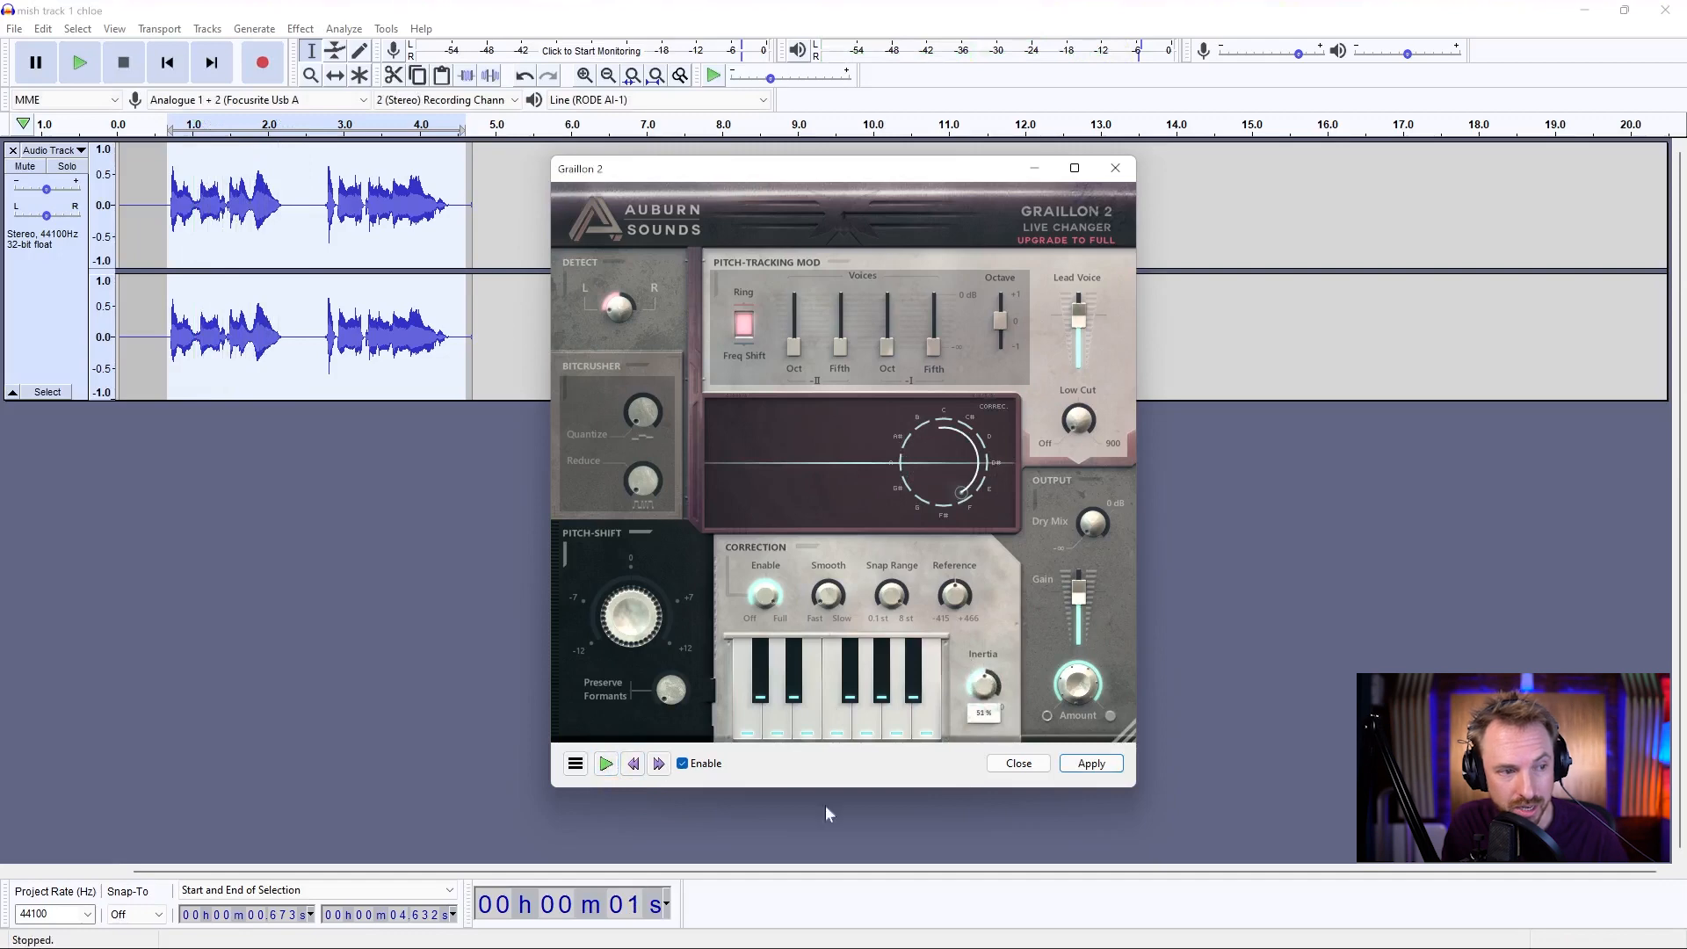
{"action": "left_click", "coordinate": [606, 762]}
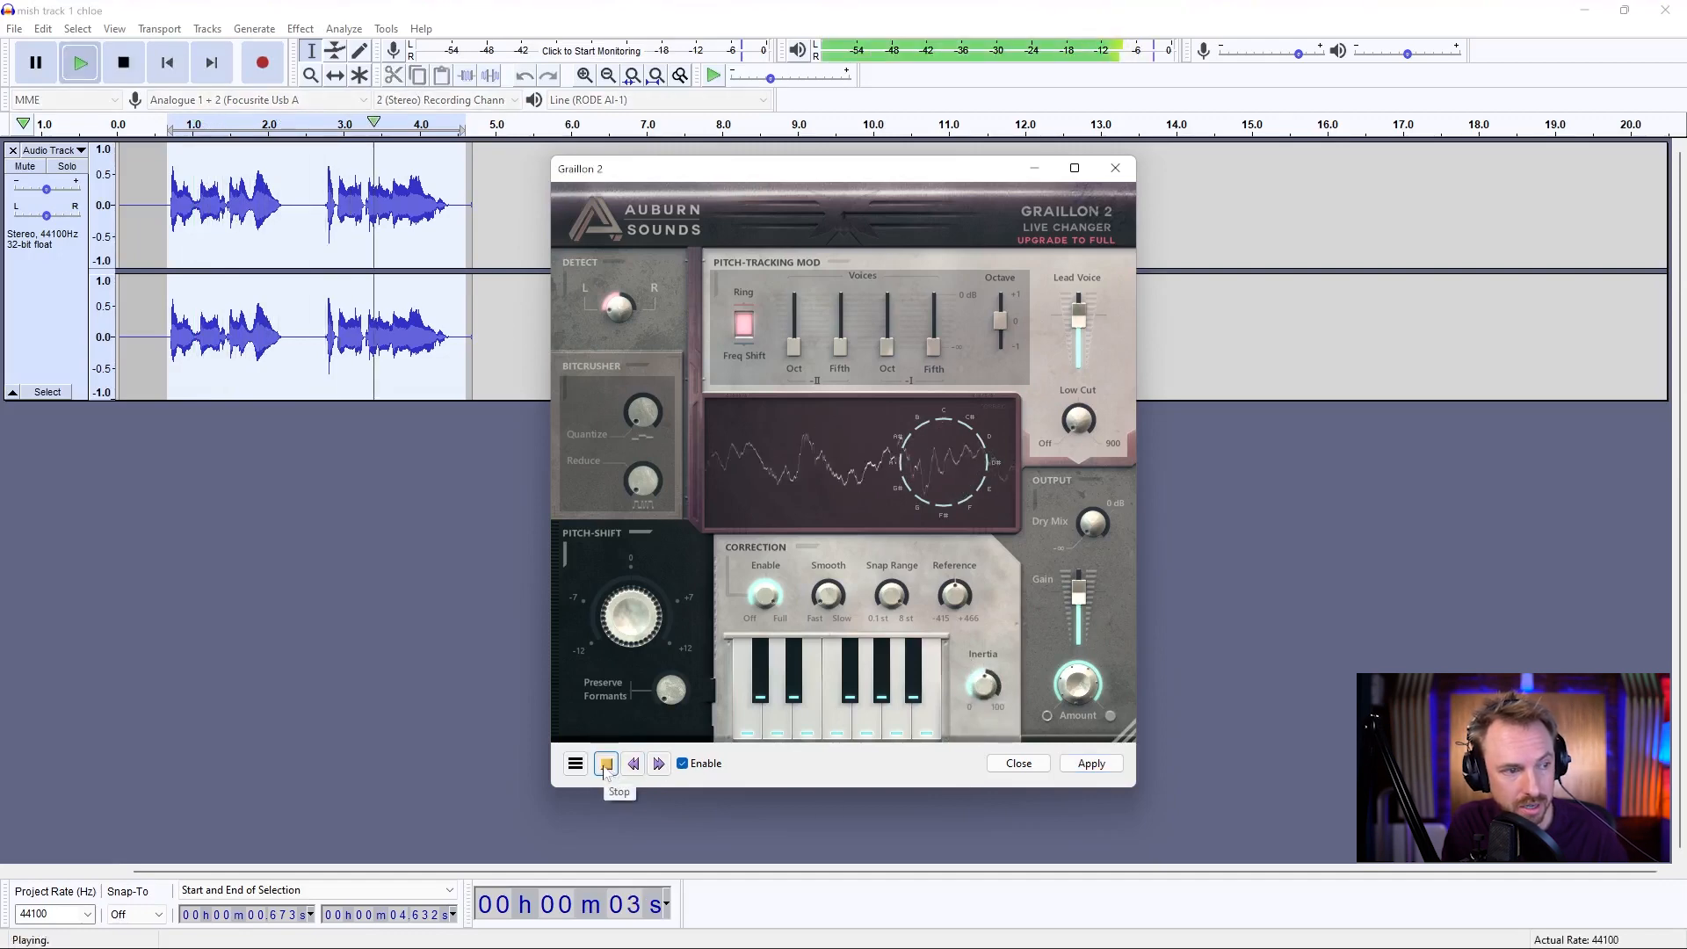
{"action": "left_click", "coordinate": [607, 764]}
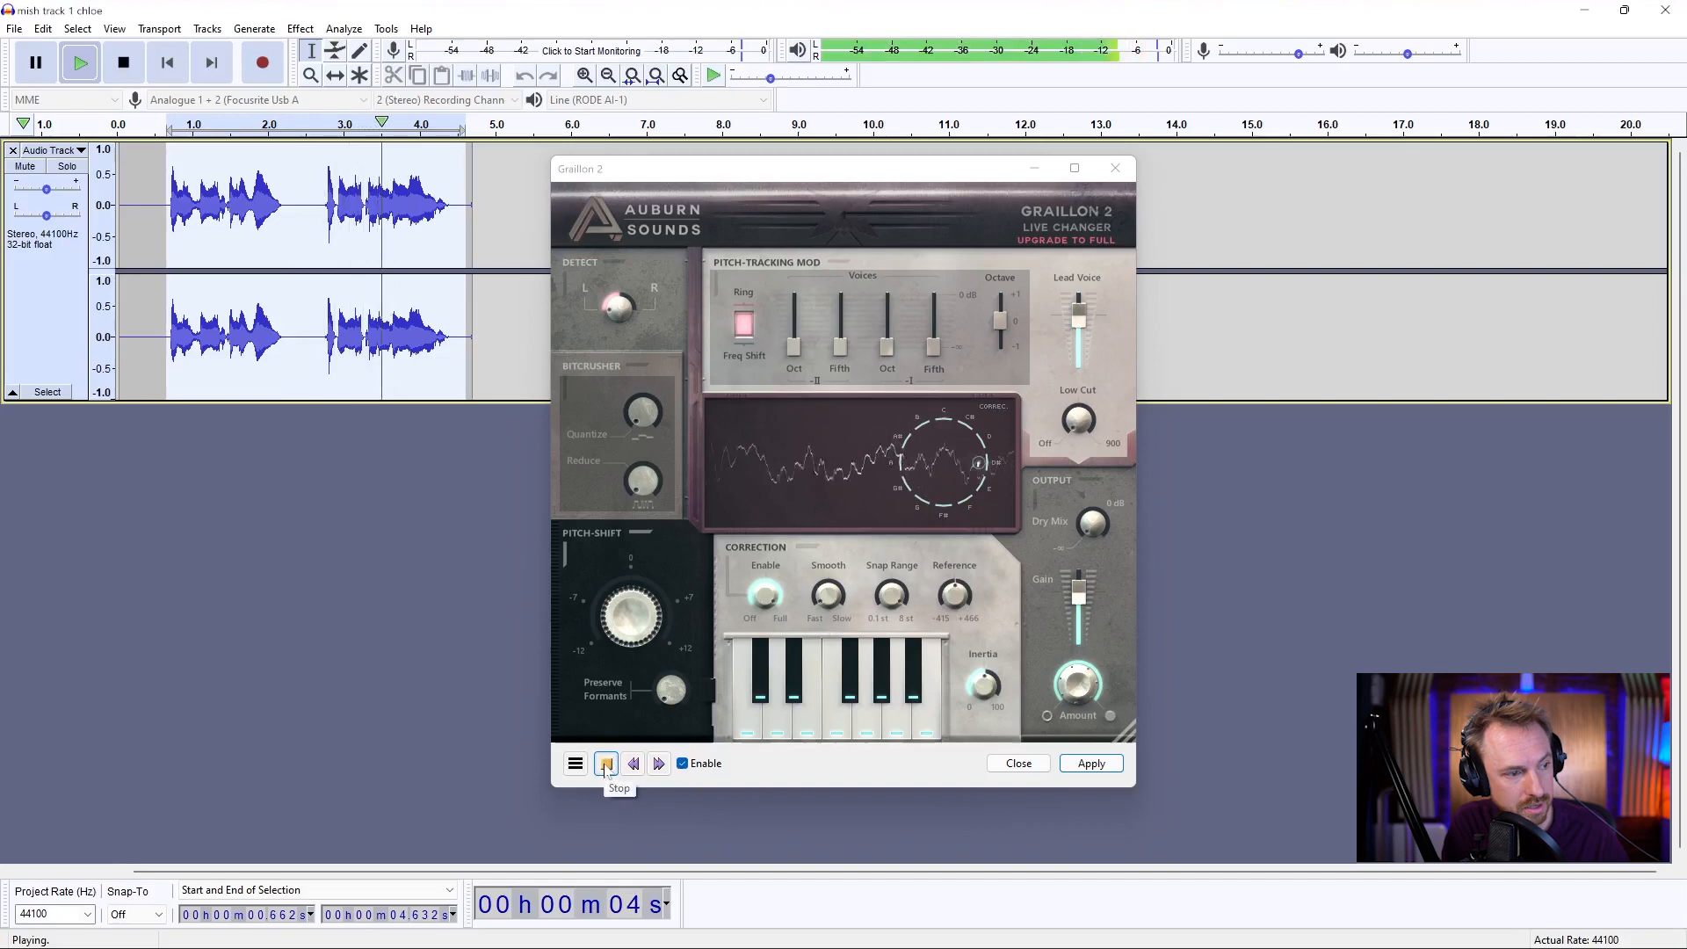
{"action": "left_click", "coordinate": [606, 762]}
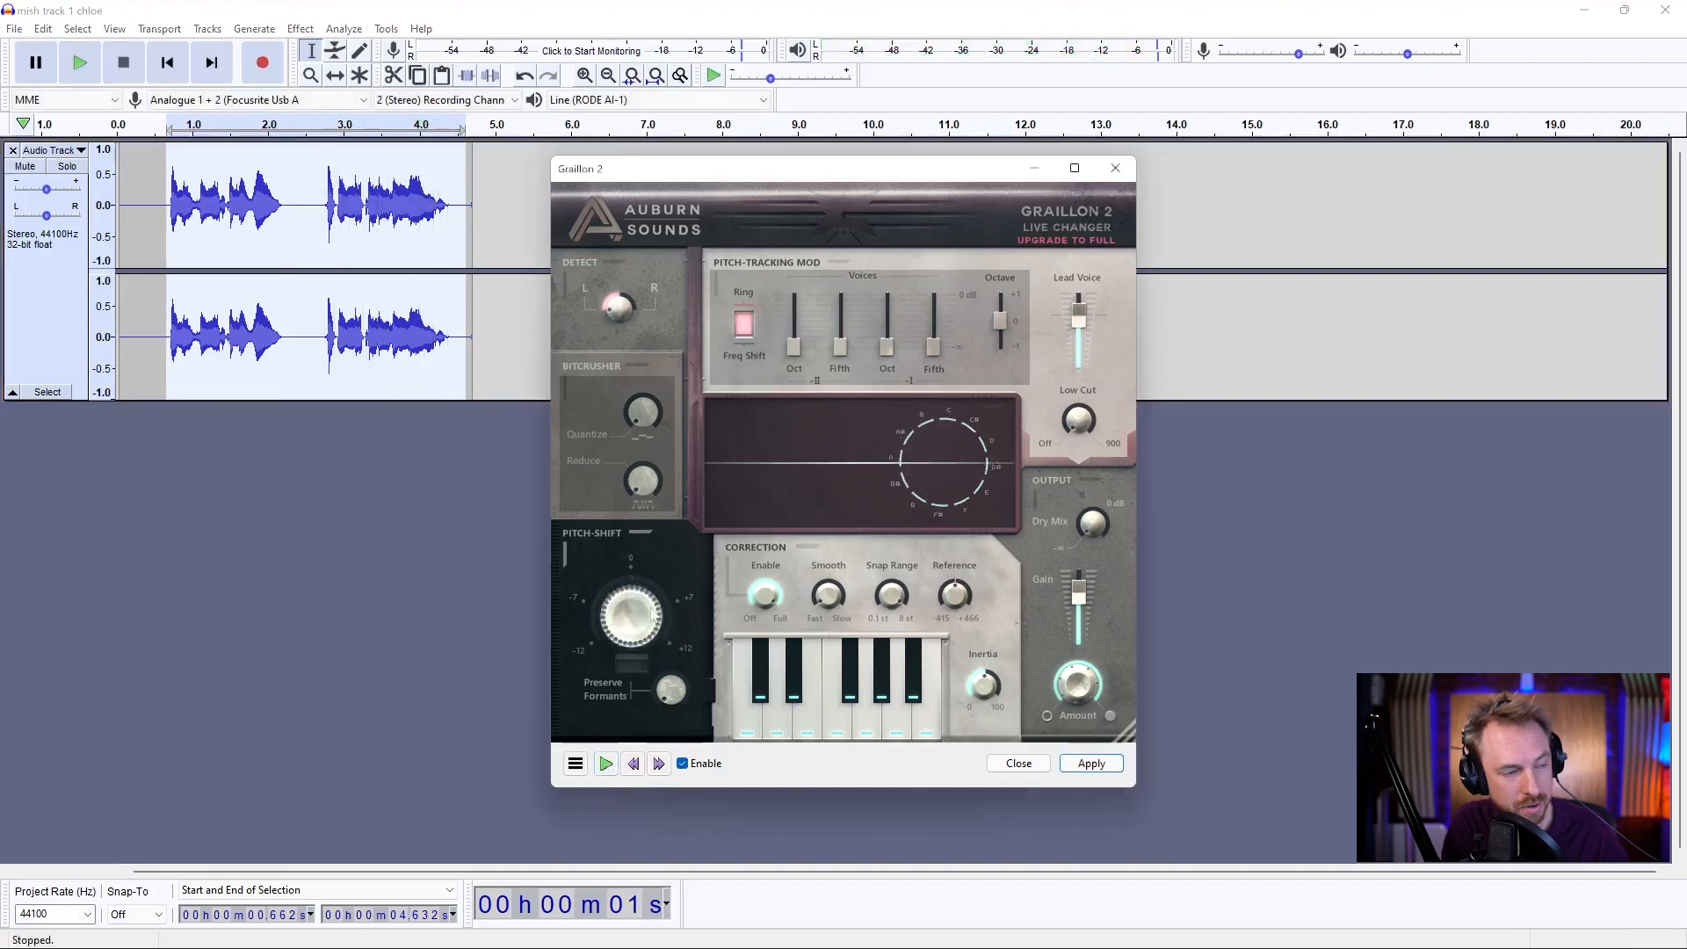
Preview once more with tweaked settings and apply the Graillon 2 auto-tune to the selection
{"action": "left_click", "coordinate": [606, 762]}
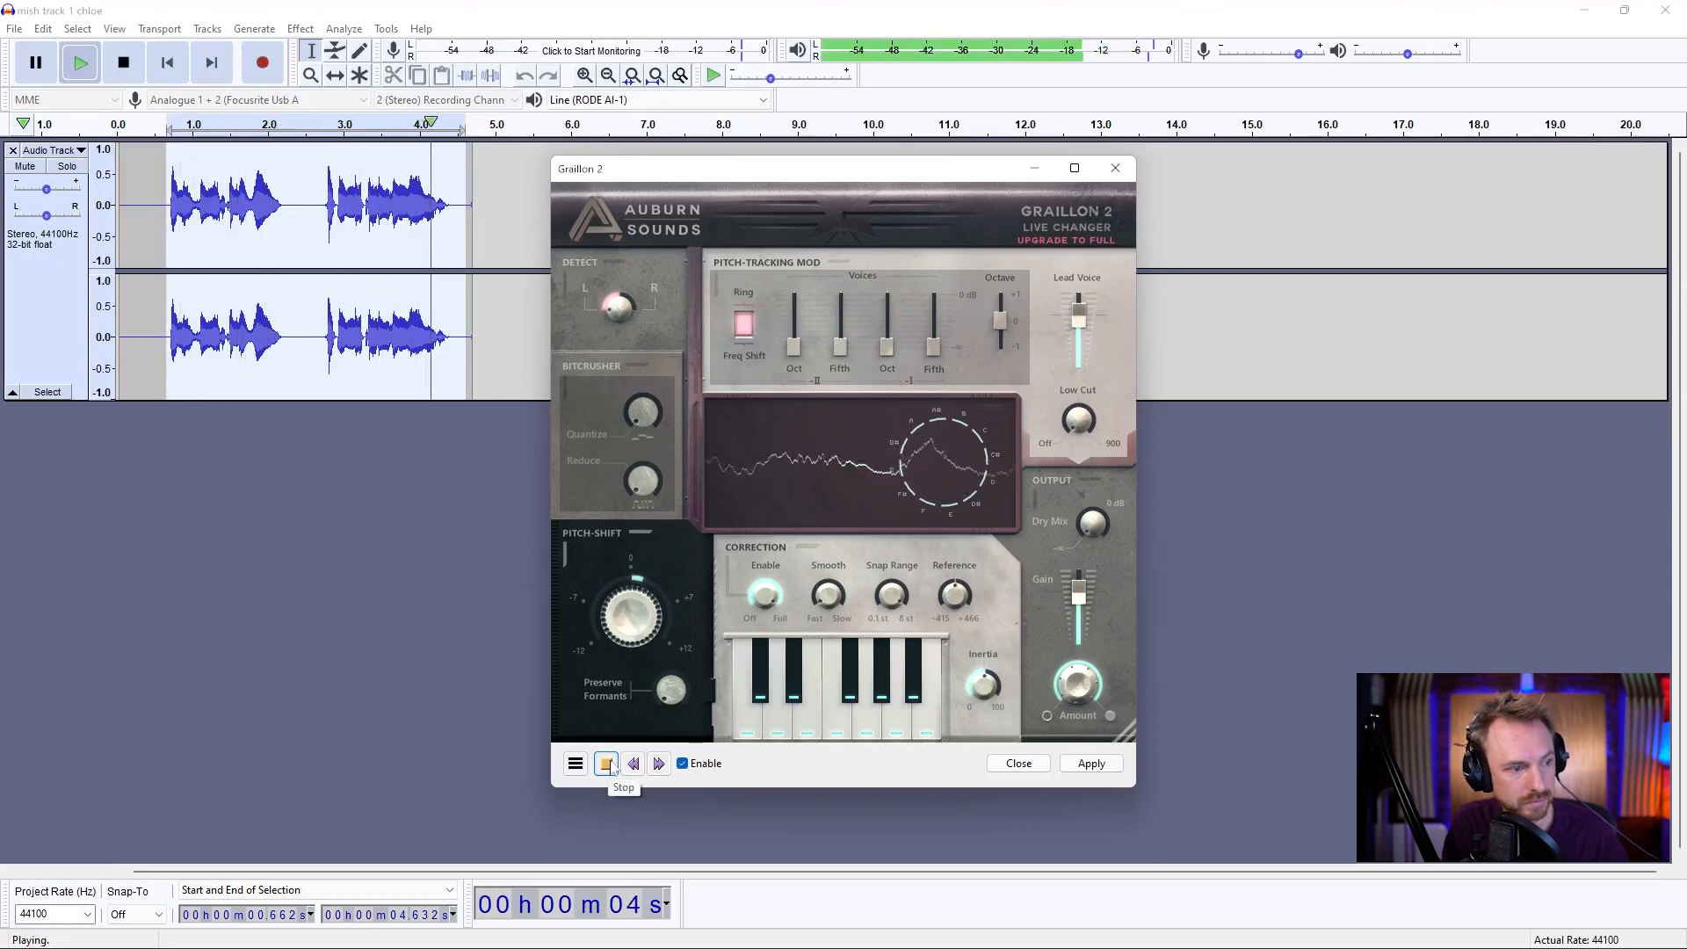
{"action": "left_click", "coordinate": [607, 763]}
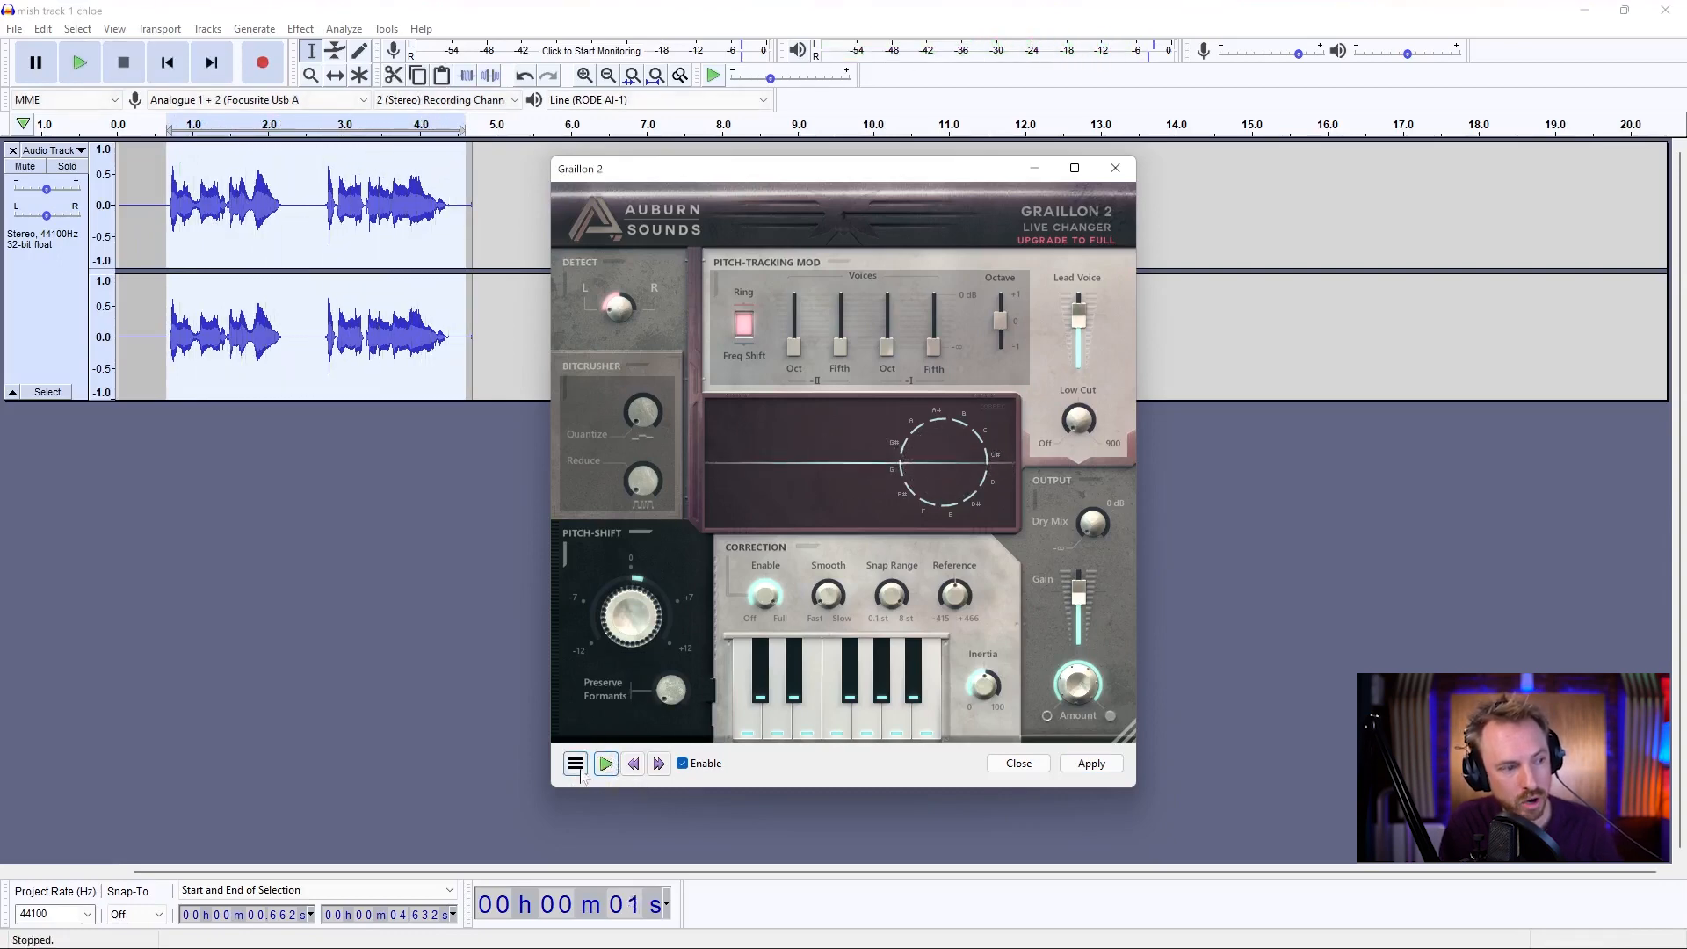
{"action": "left_click", "coordinate": [575, 762]}
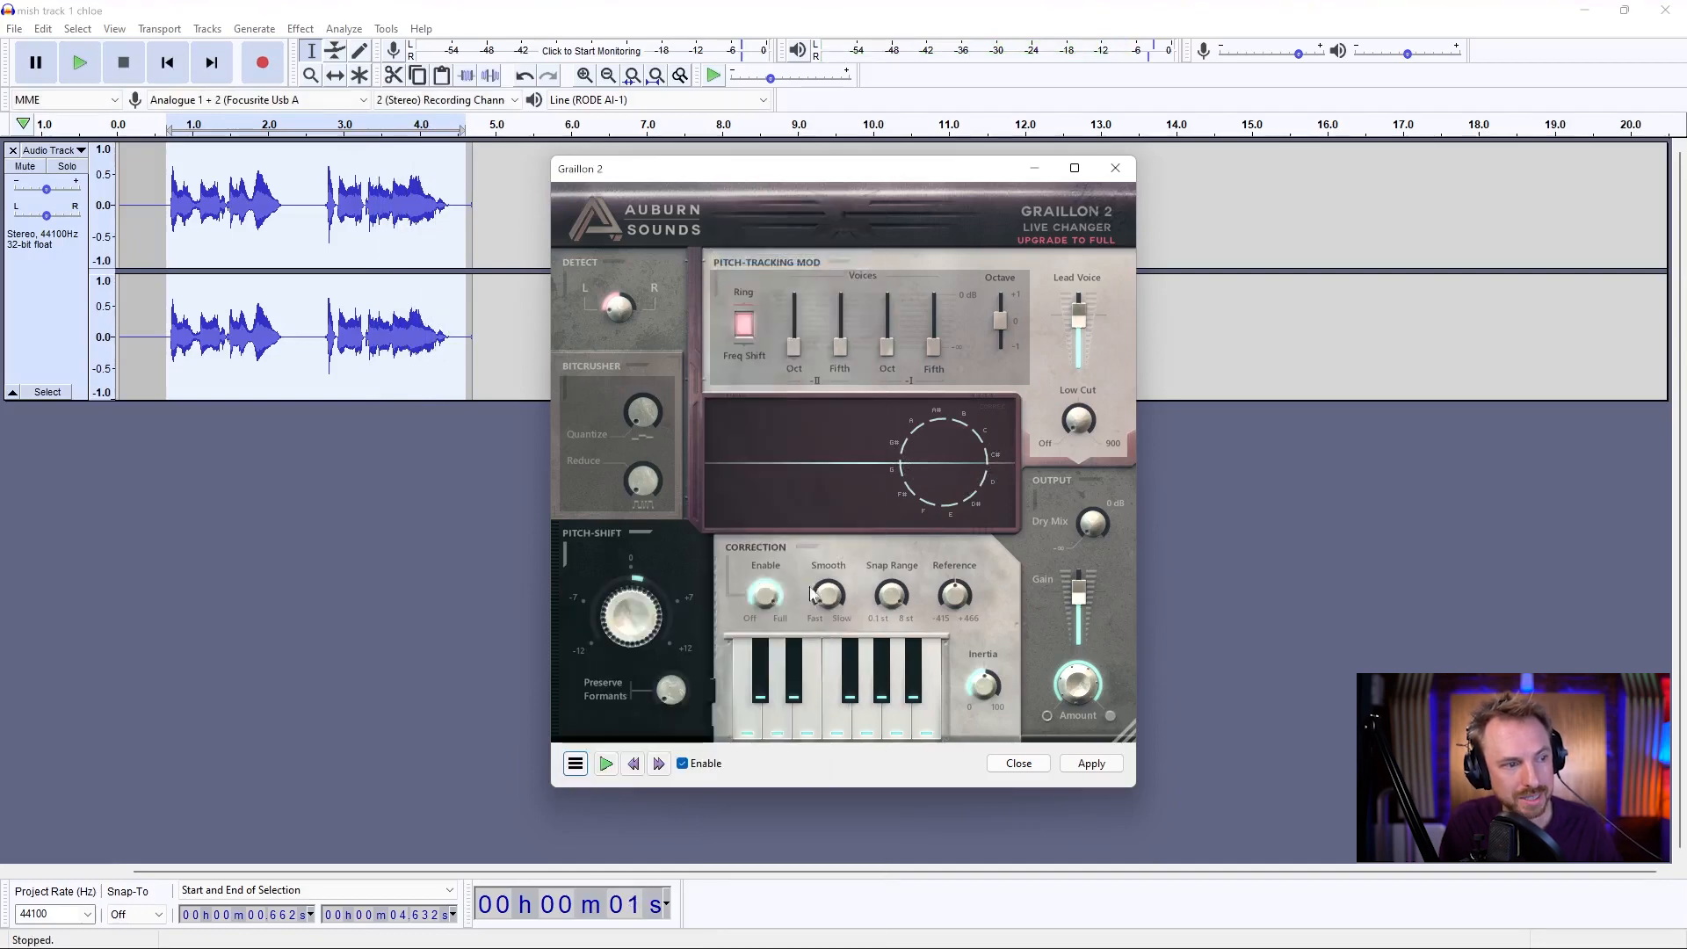
{"action": "left_click", "coordinate": [604, 762]}
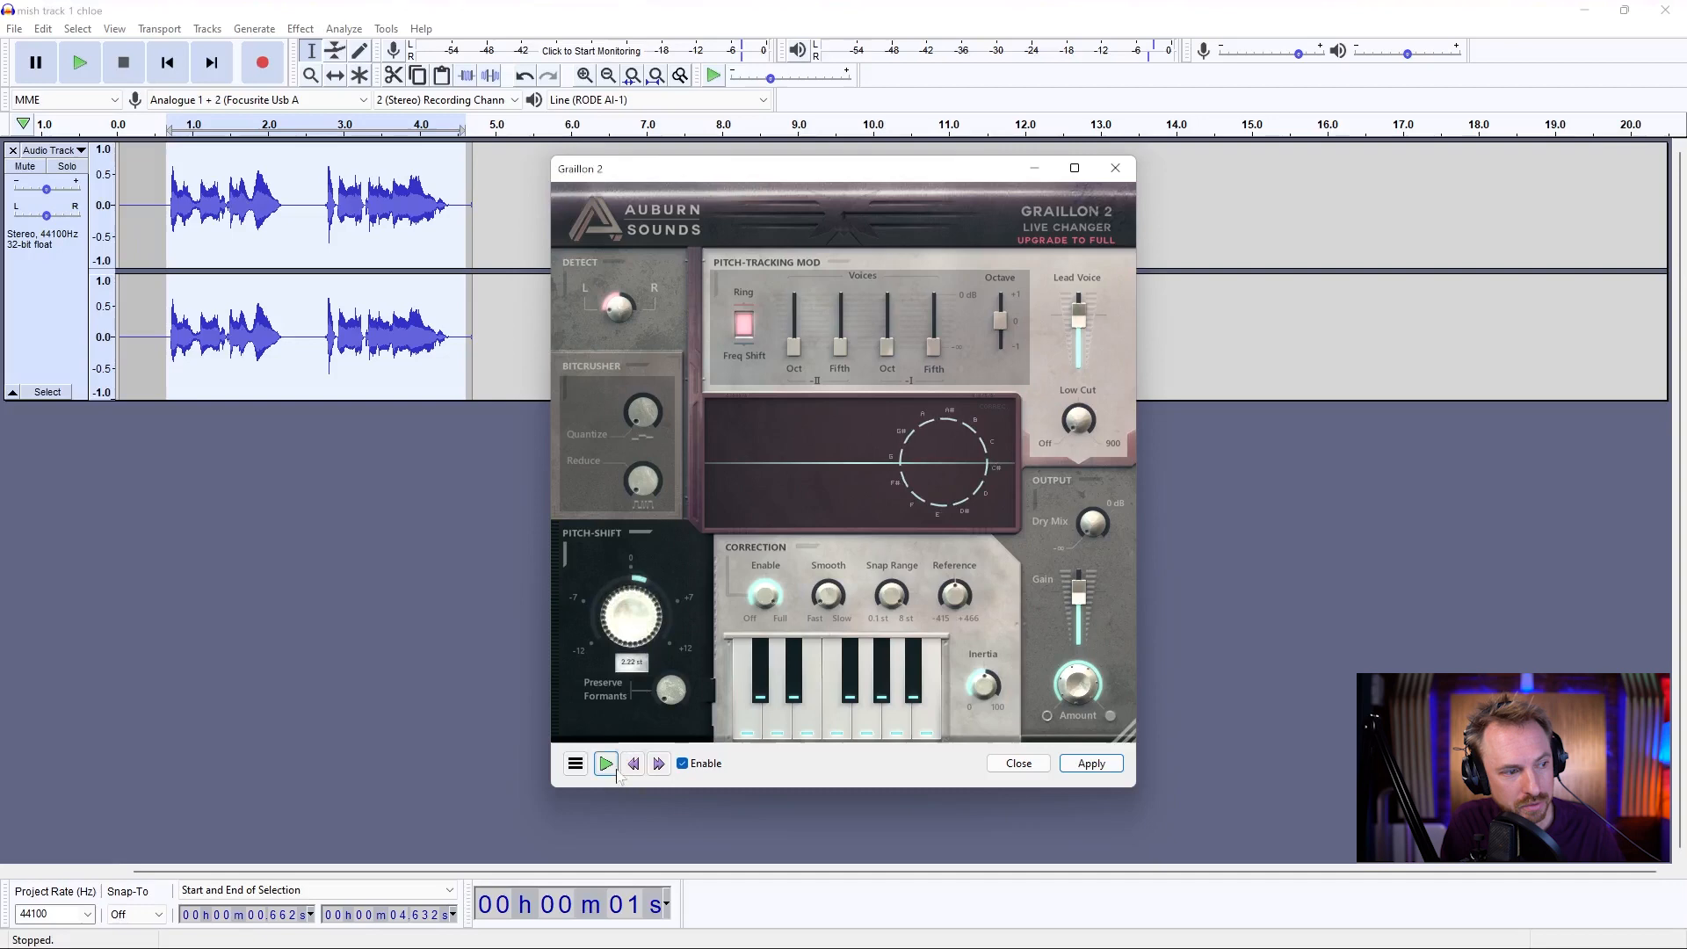
{"action": "left_click", "coordinate": [606, 762]}
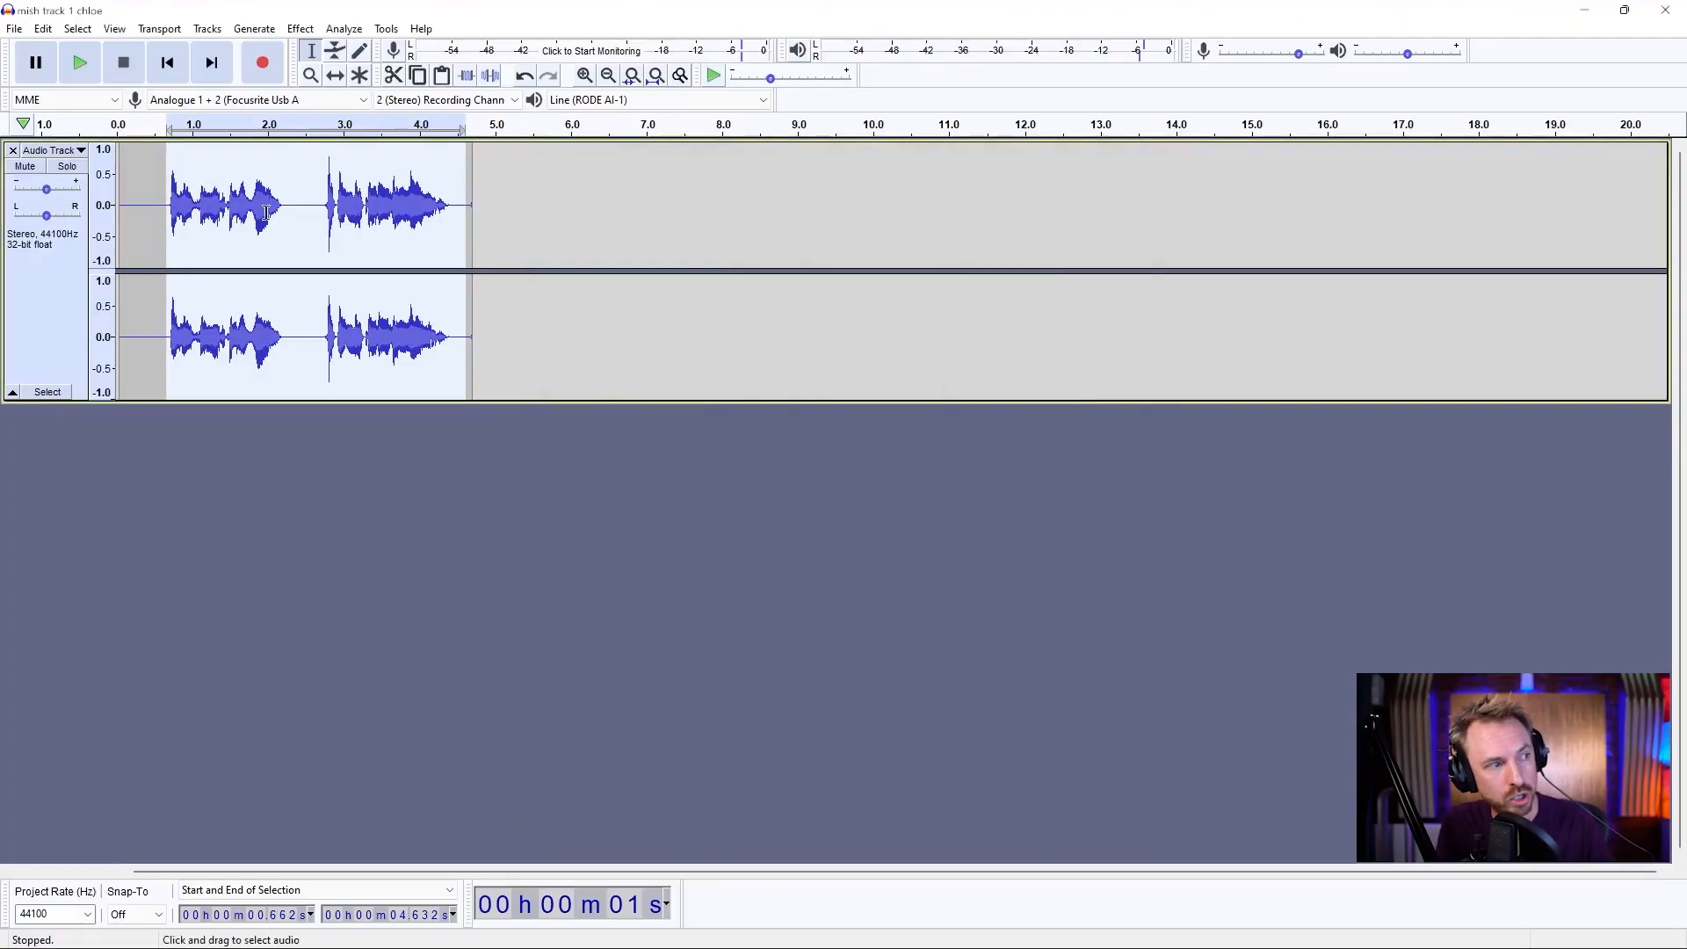
{"action": "left_click", "coordinate": [79, 61]}
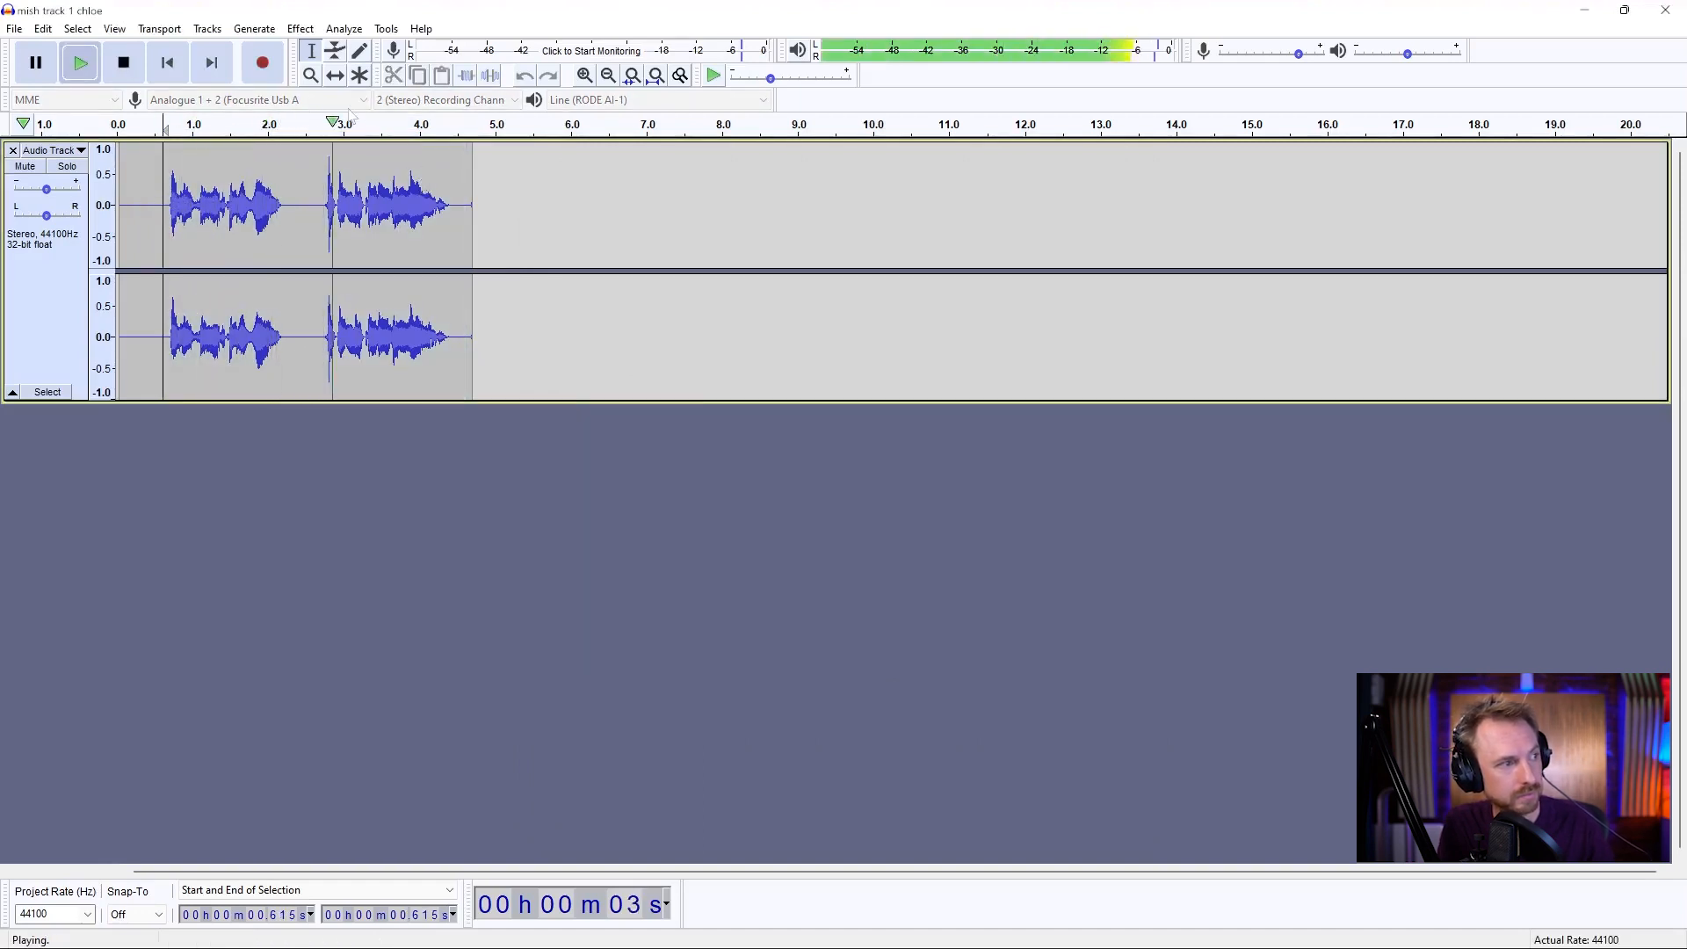
{"action": "left_click", "coordinate": [123, 62]}
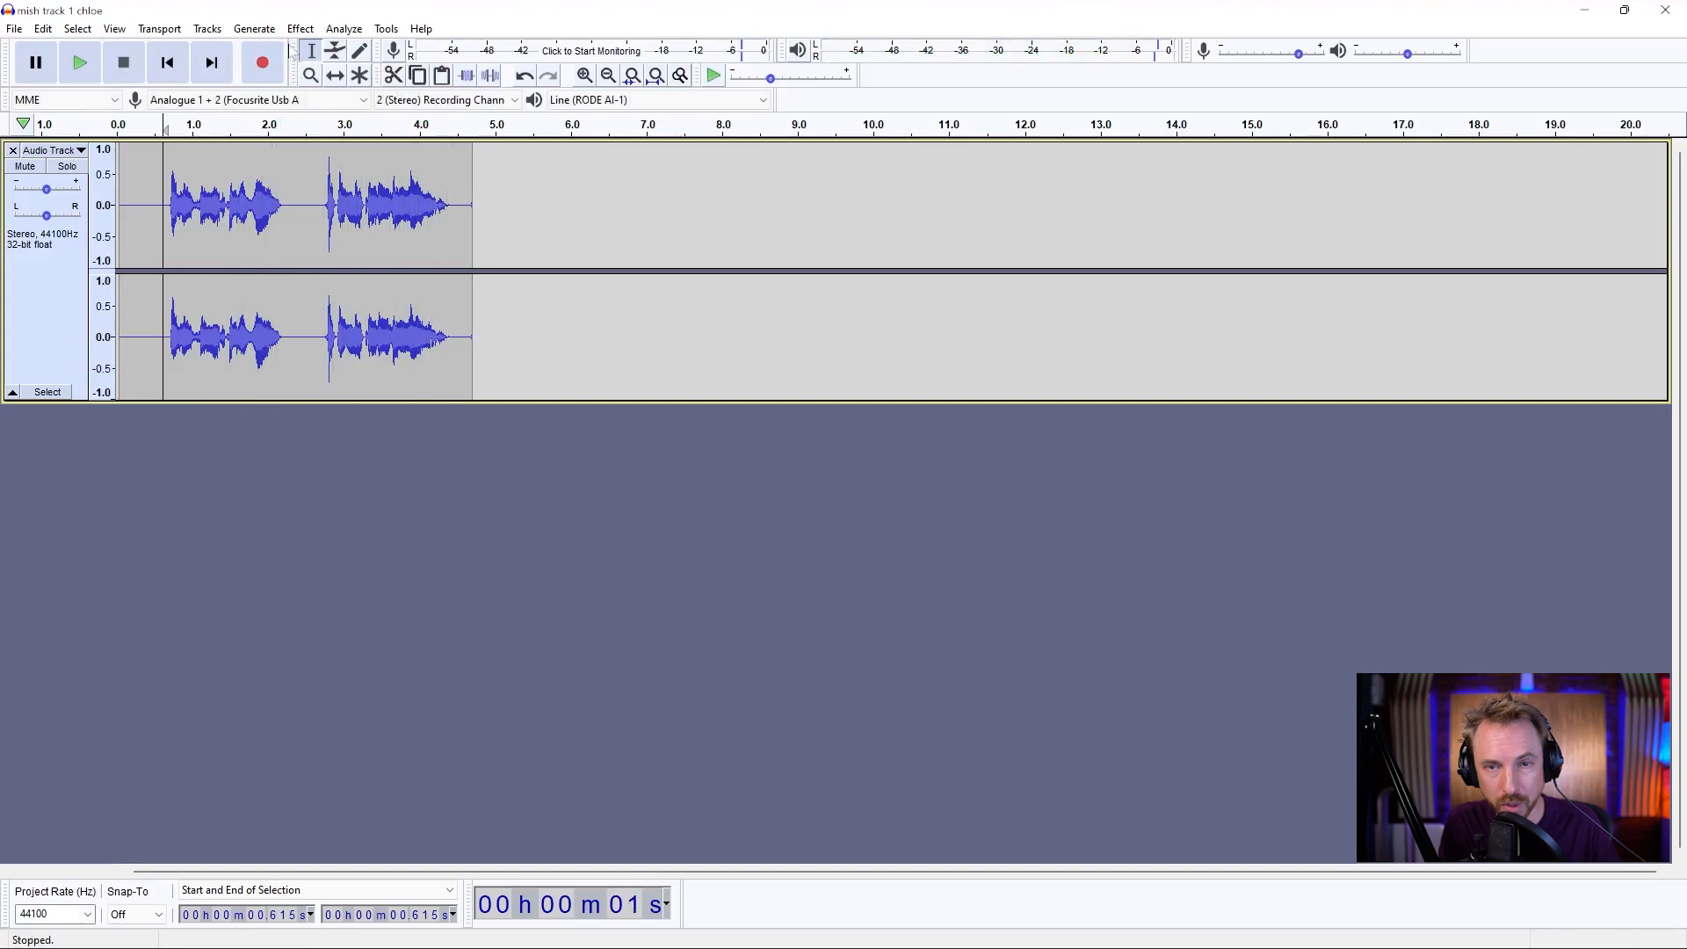
Bring up the Echo effect over the whole selected clip, past the no-audio warning, and start its preview
{"action": "left_click", "coordinate": [301, 29]}
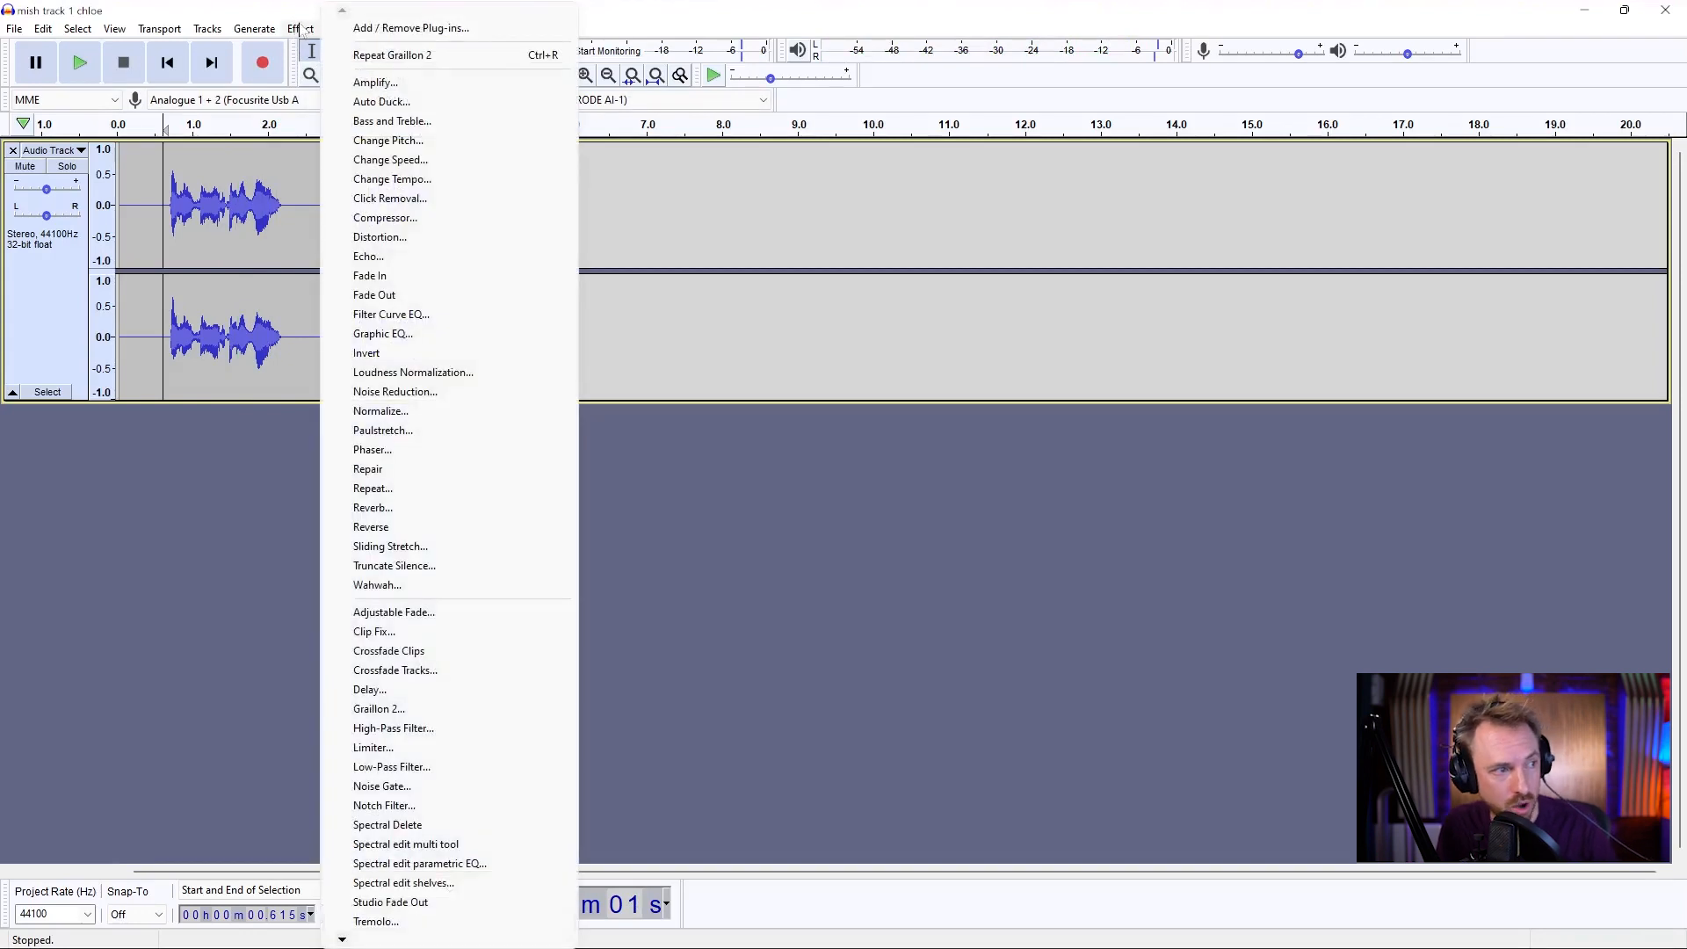
{"action": "mouse_move", "coordinate": [368, 257]}
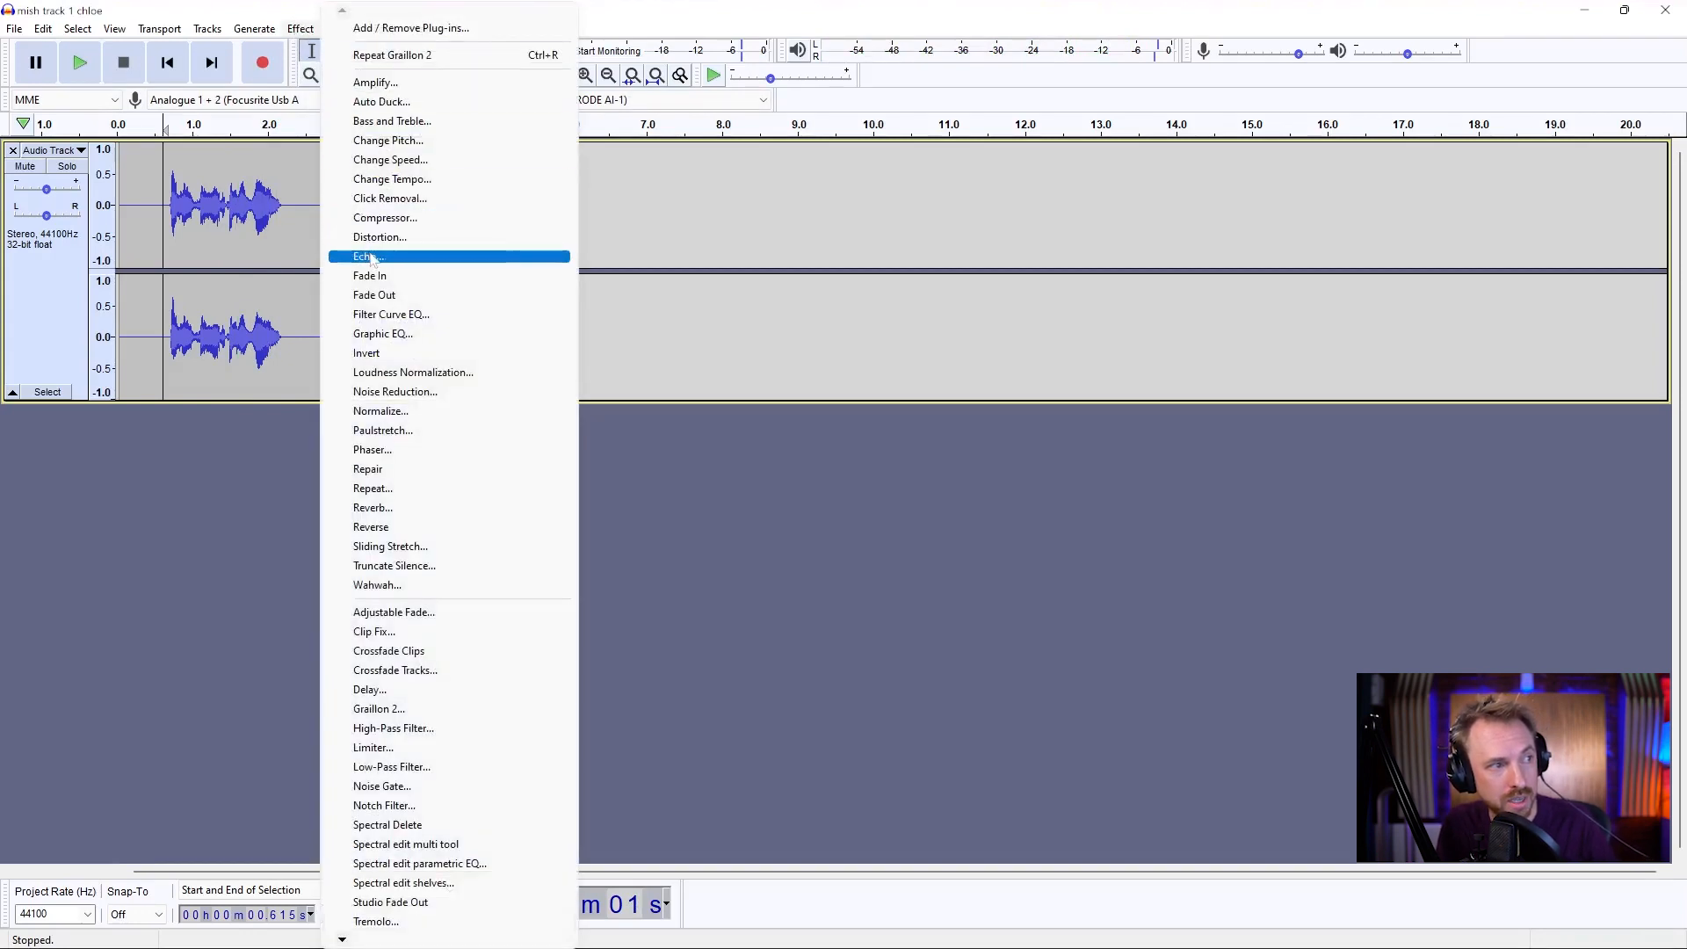
{"action": "left_click", "coordinate": [367, 257]}
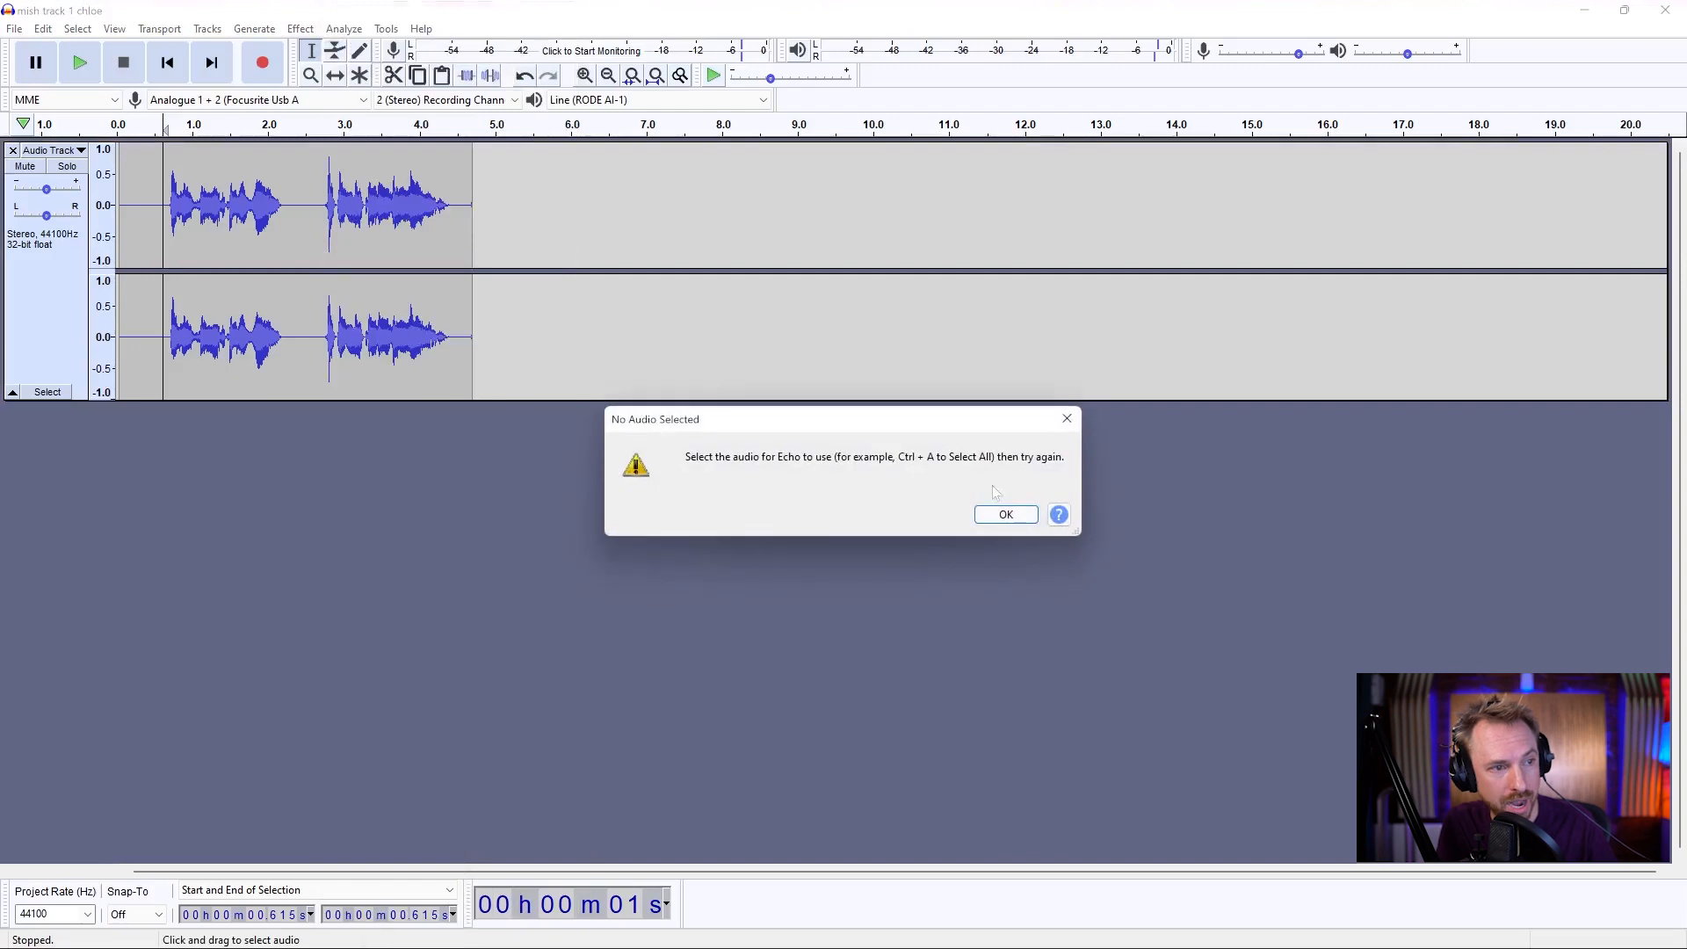
{"action": "left_click", "coordinate": [1005, 515]}
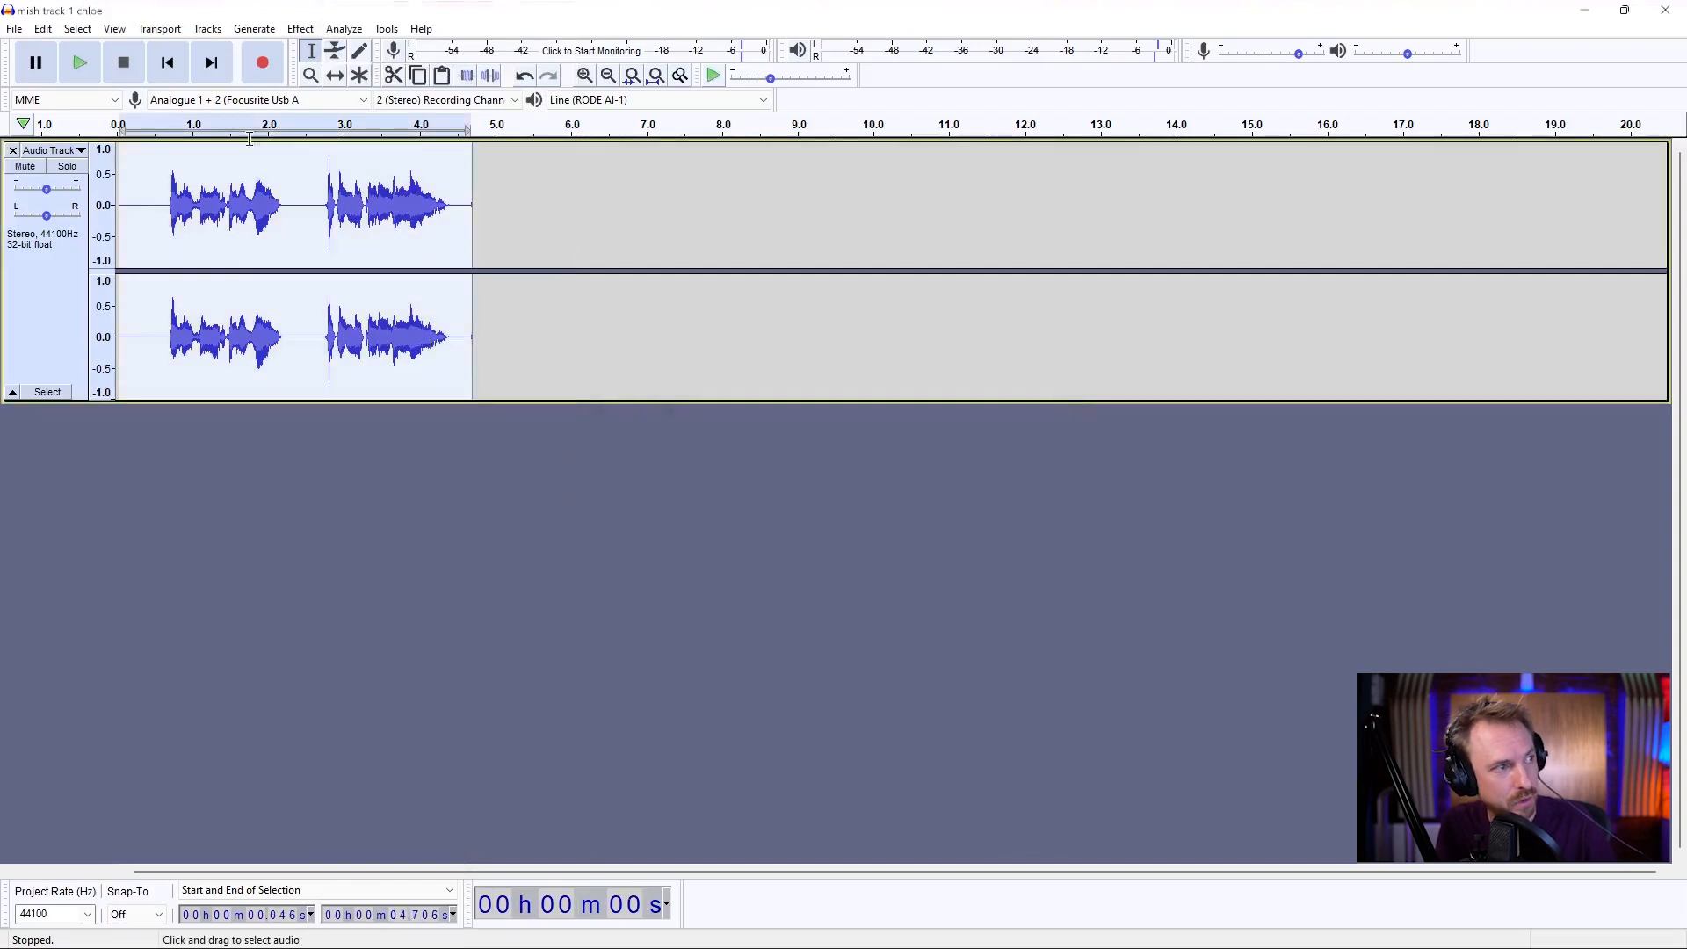
{"action": "left_click", "coordinate": [299, 28]}
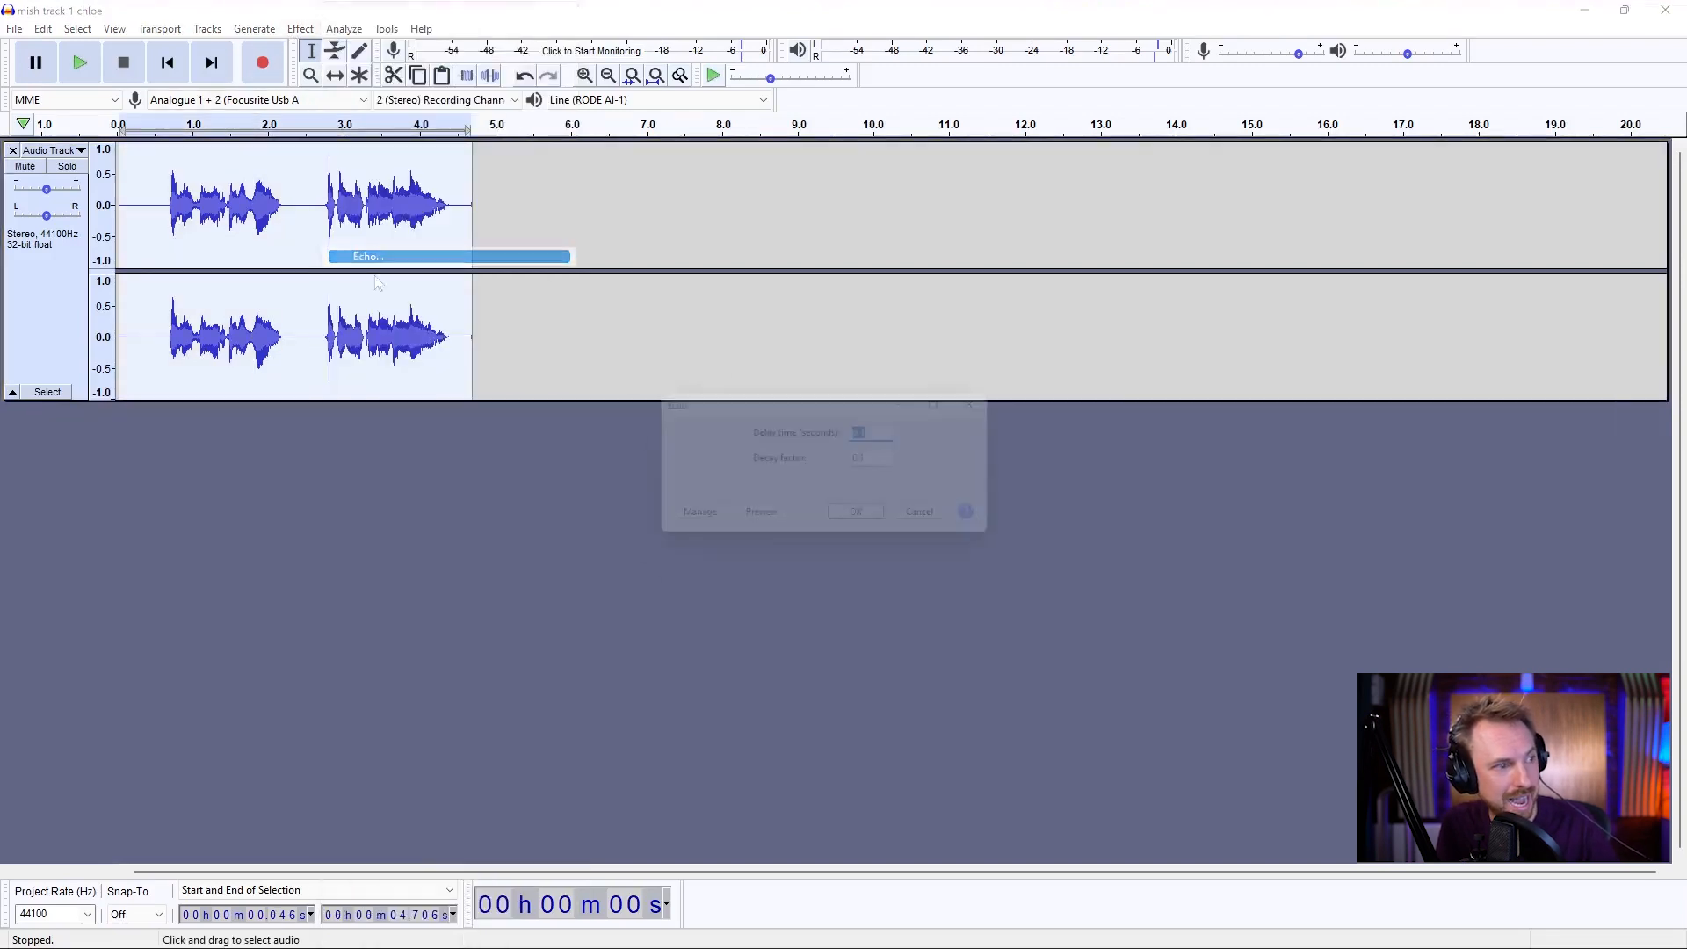
{"action": "left_click", "coordinate": [761, 512]}
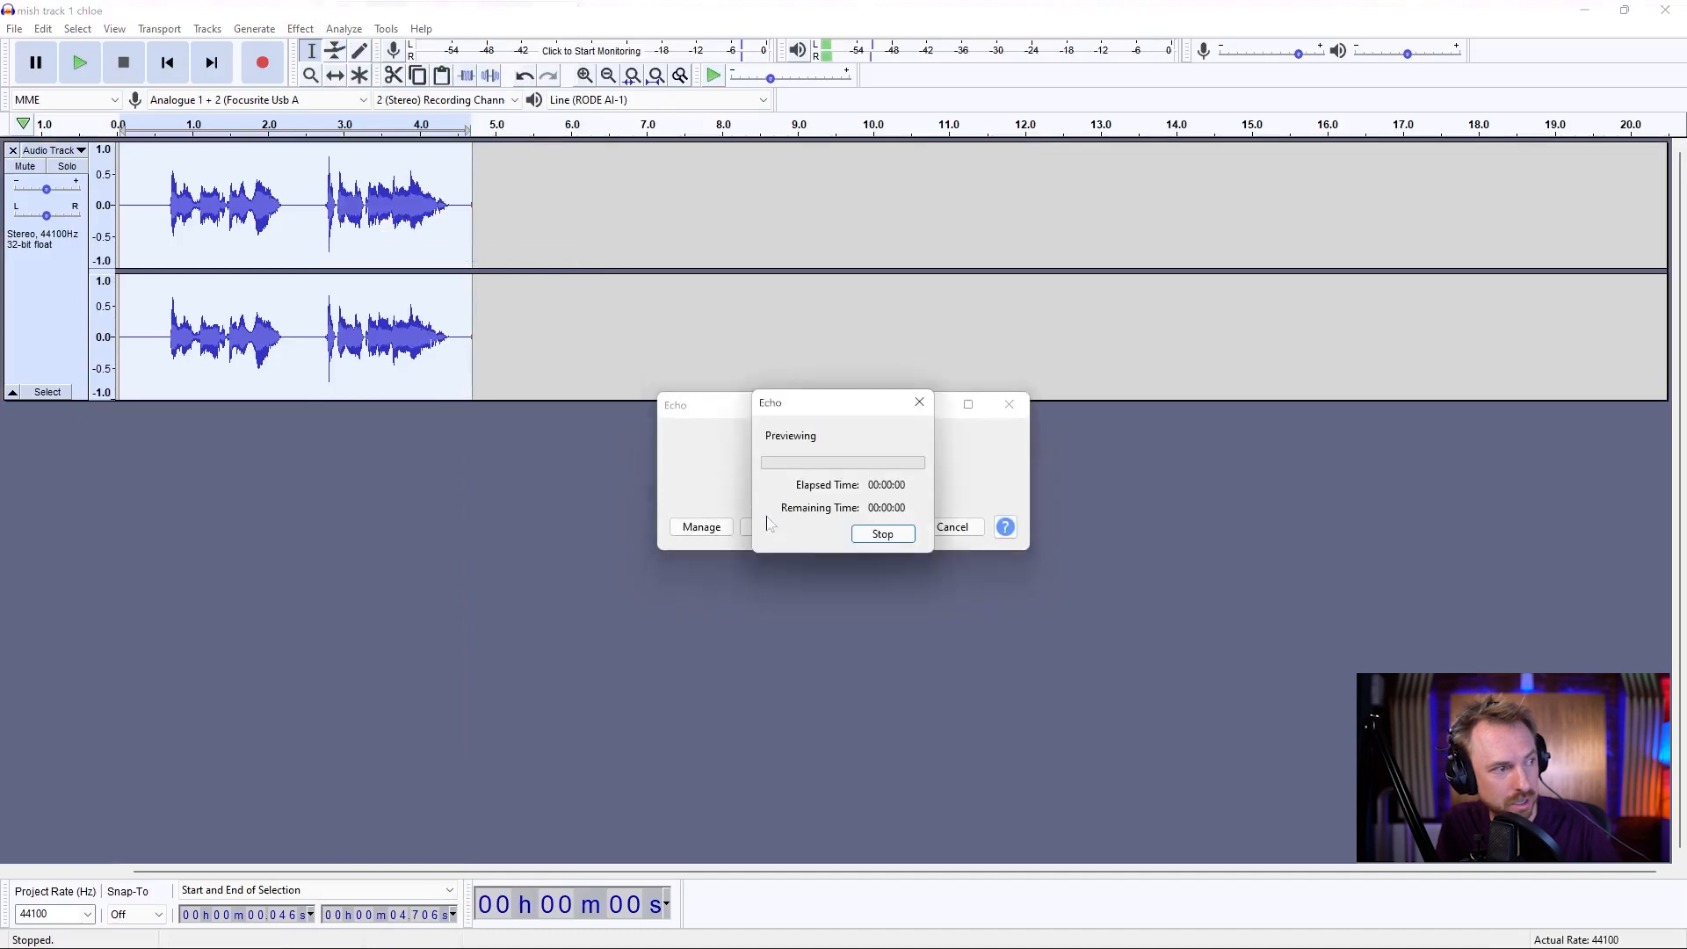